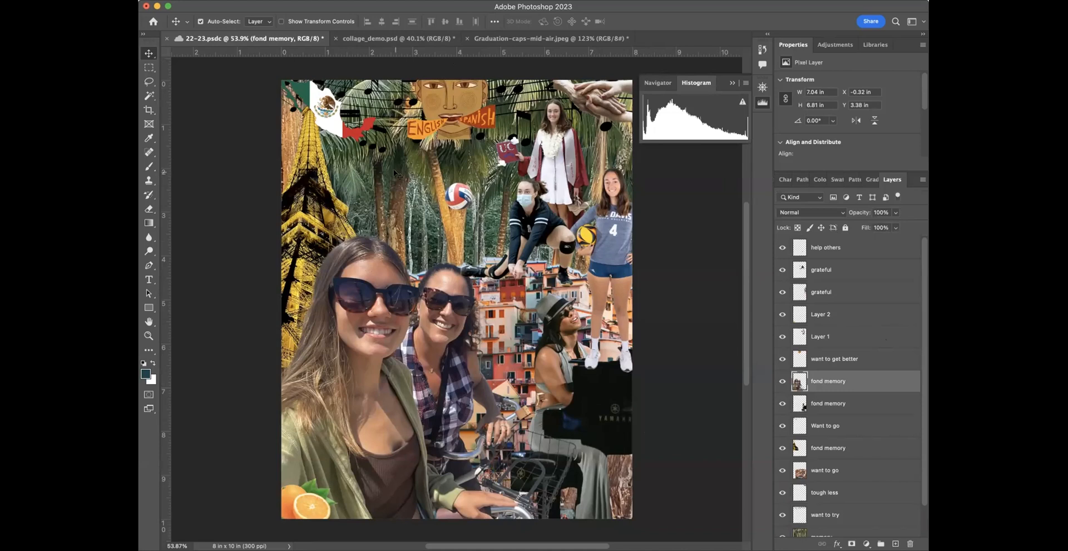
mouse_move(920, 368)
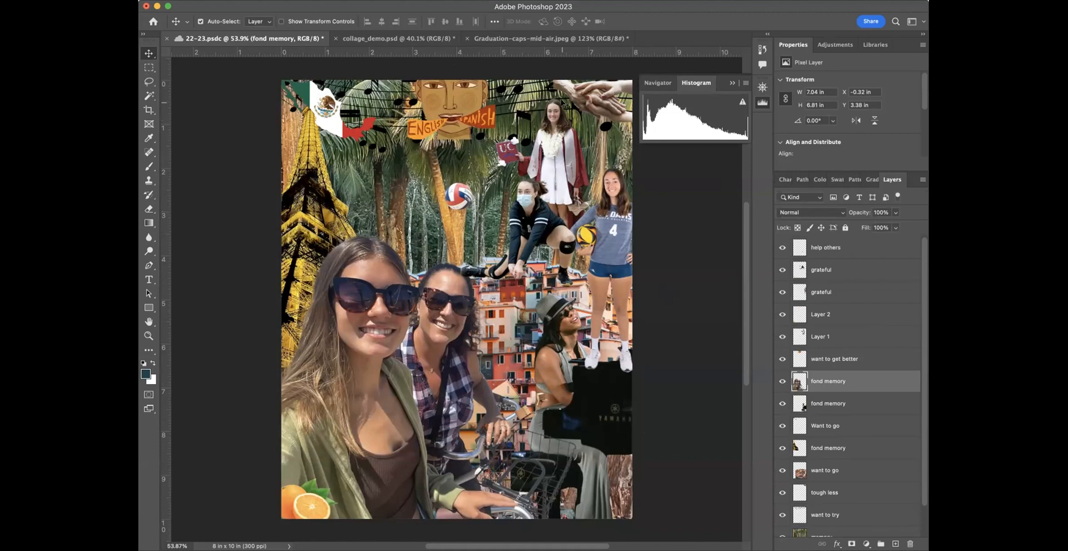
mouse_move(848, 277)
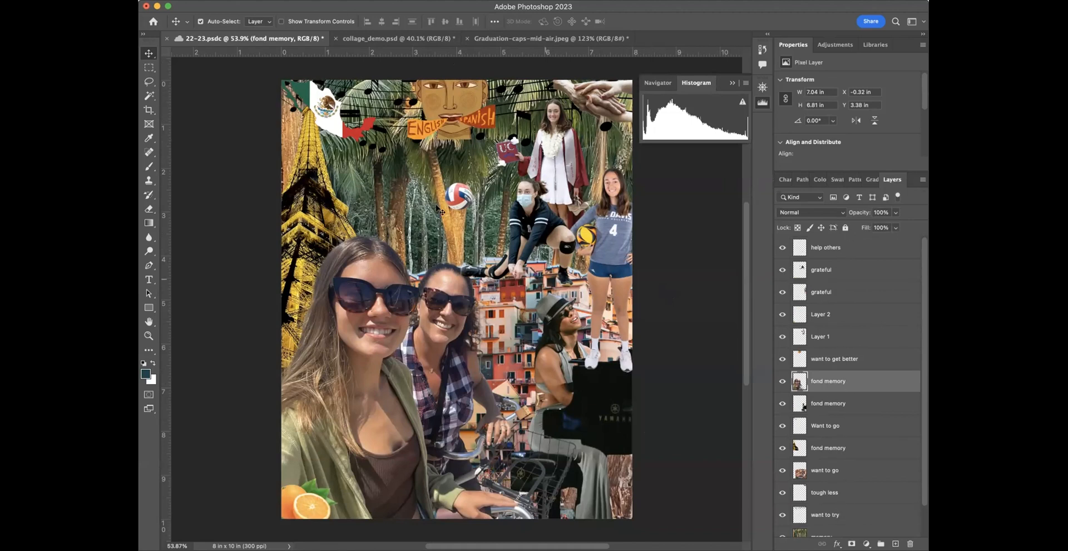
Make the Graduation-caps-mid-air.jpeg document the active one
left_click(551, 38)
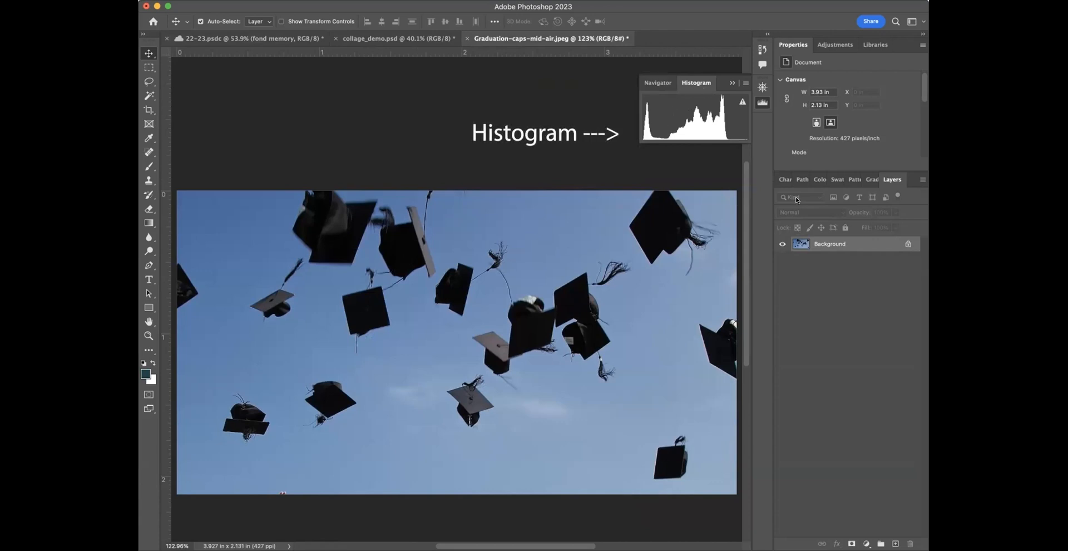
Show the Histogram panel for the caps photo via the Window menu
left_click(792, 179)
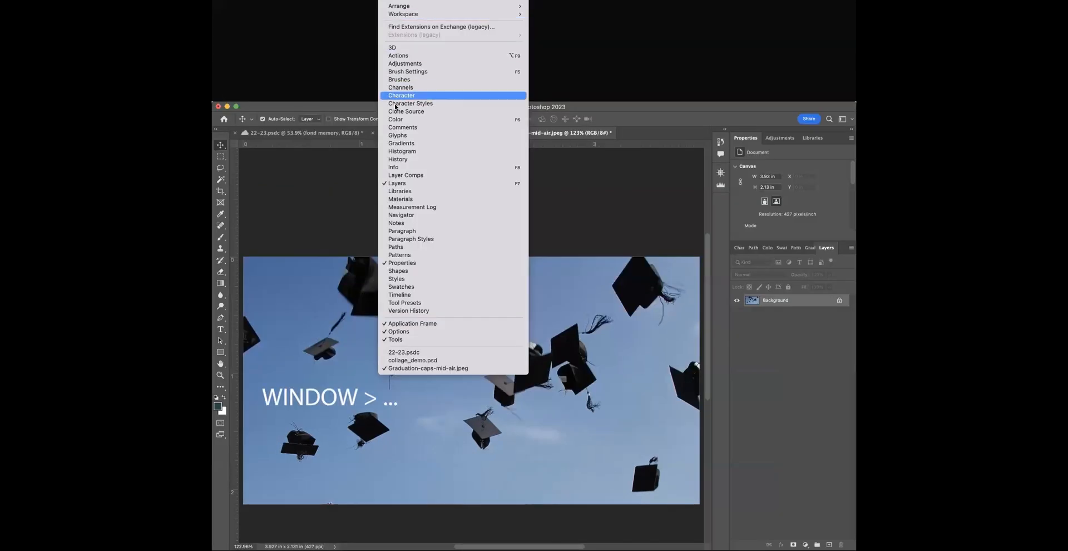
mouse_move(401, 150)
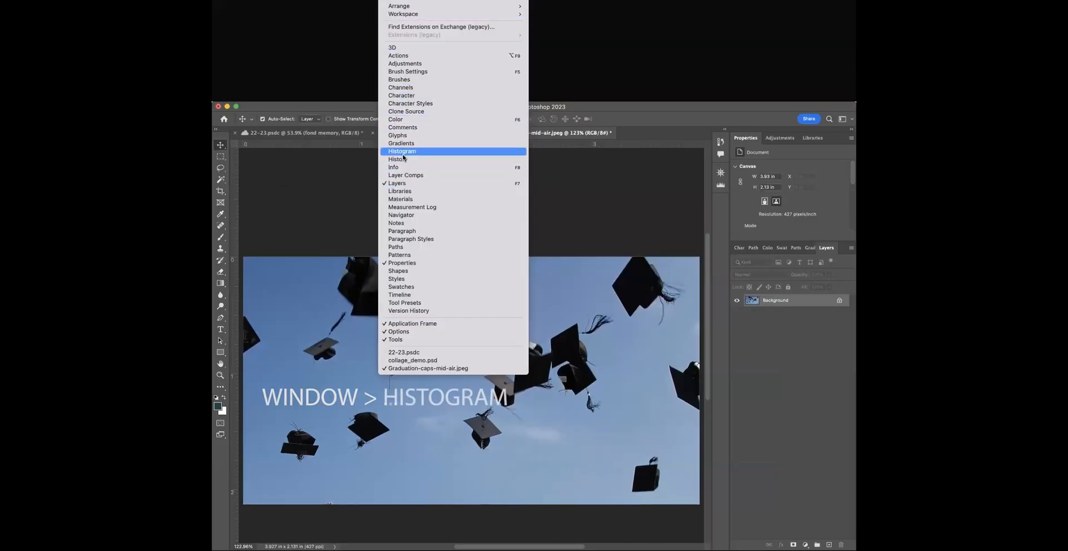
left_click(402, 150)
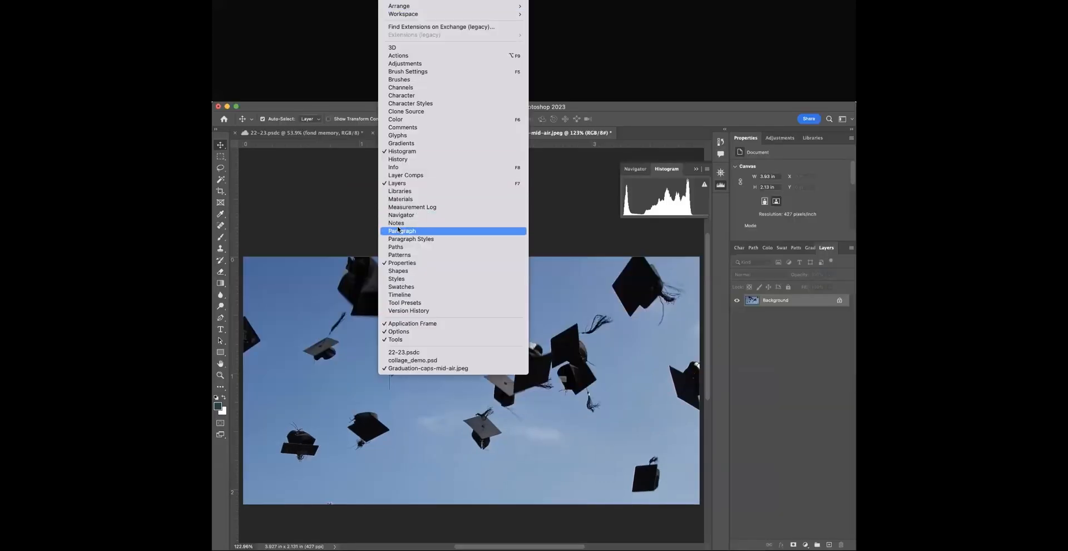
mouse_move(401, 144)
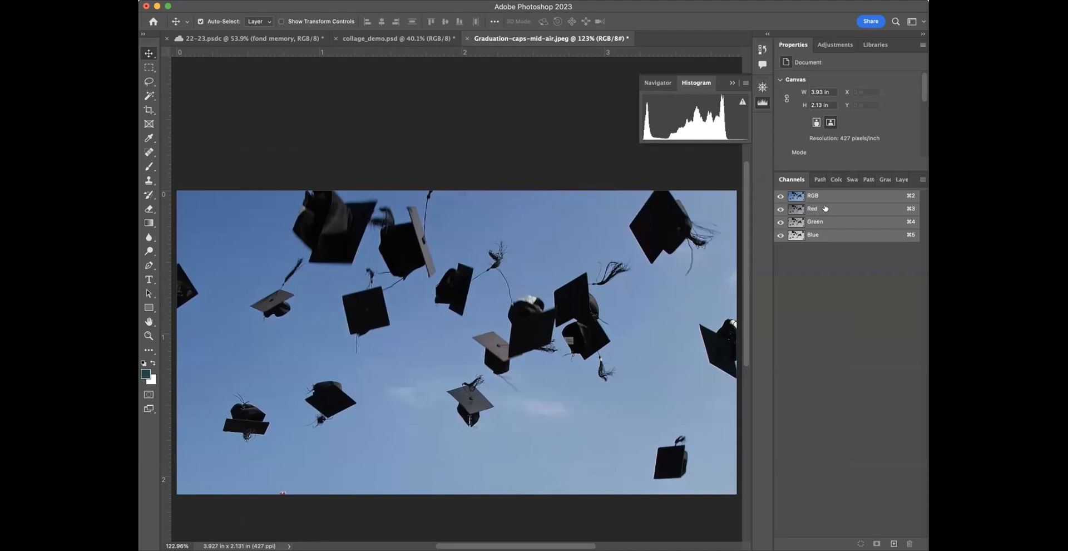
left_click(812, 196)
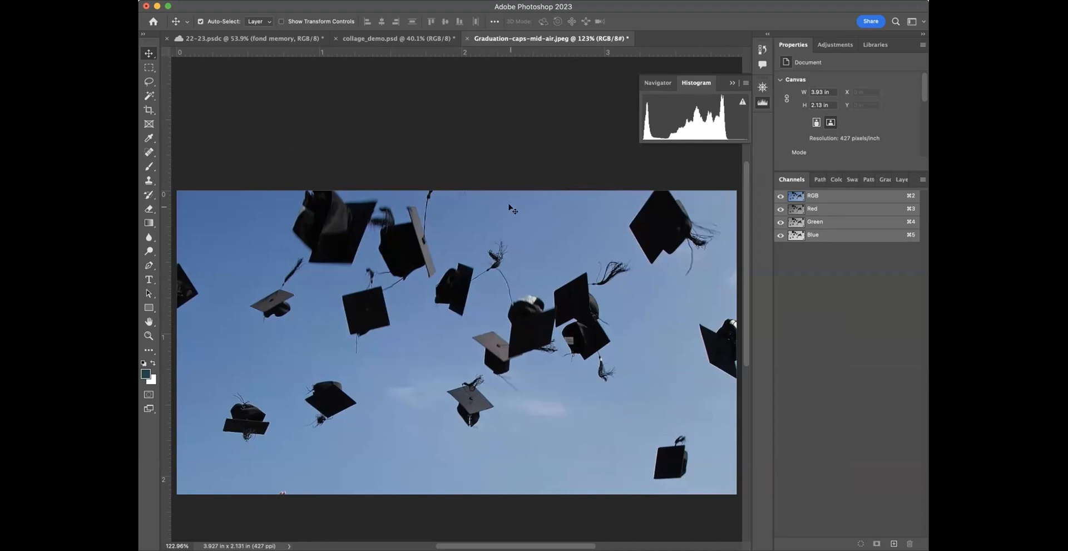
mouse_move(494, 298)
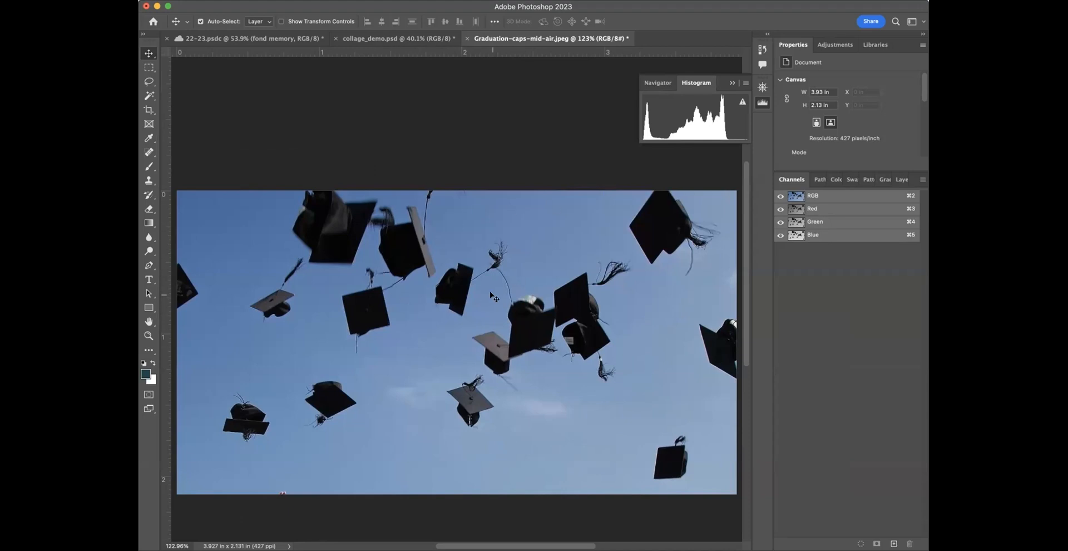
mouse_move(405, 250)
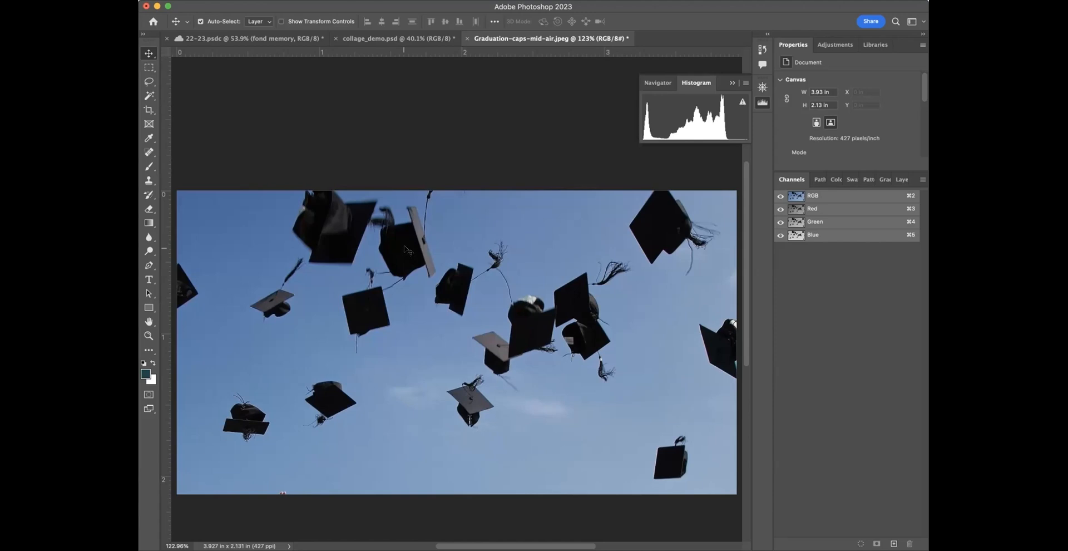
mouse_move(398, 258)
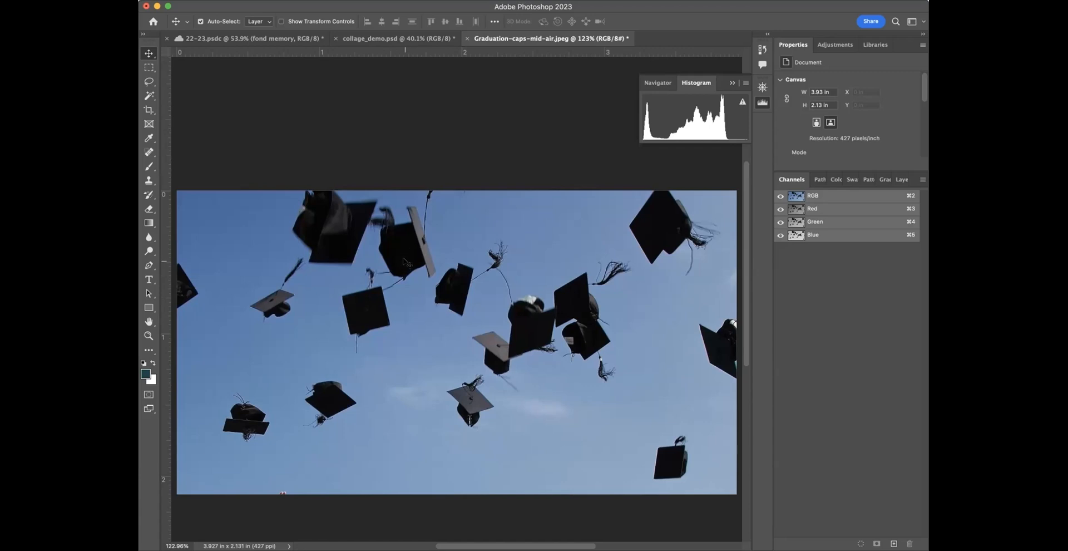
mouse_move(508, 250)
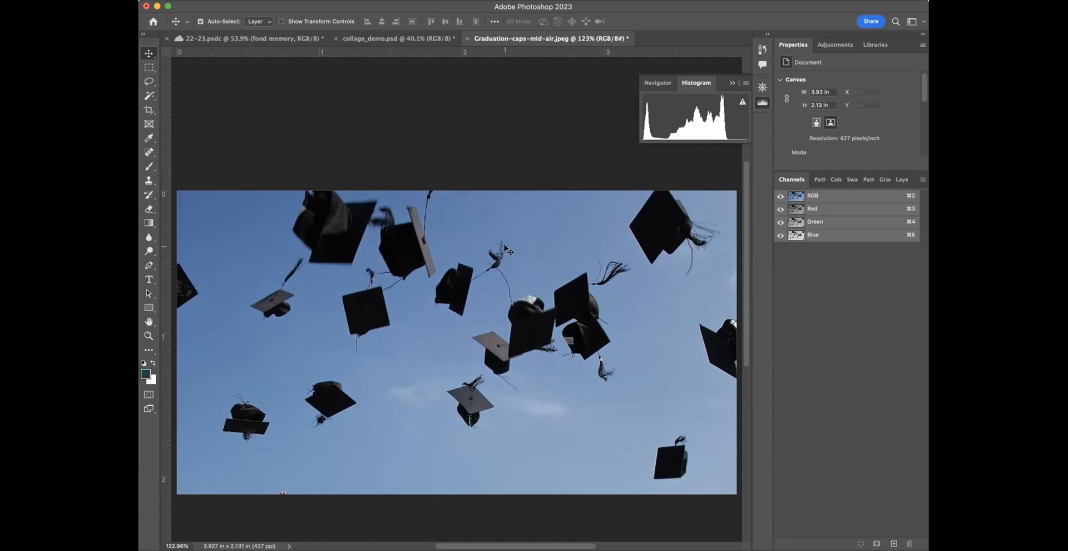
mouse_move(507, 258)
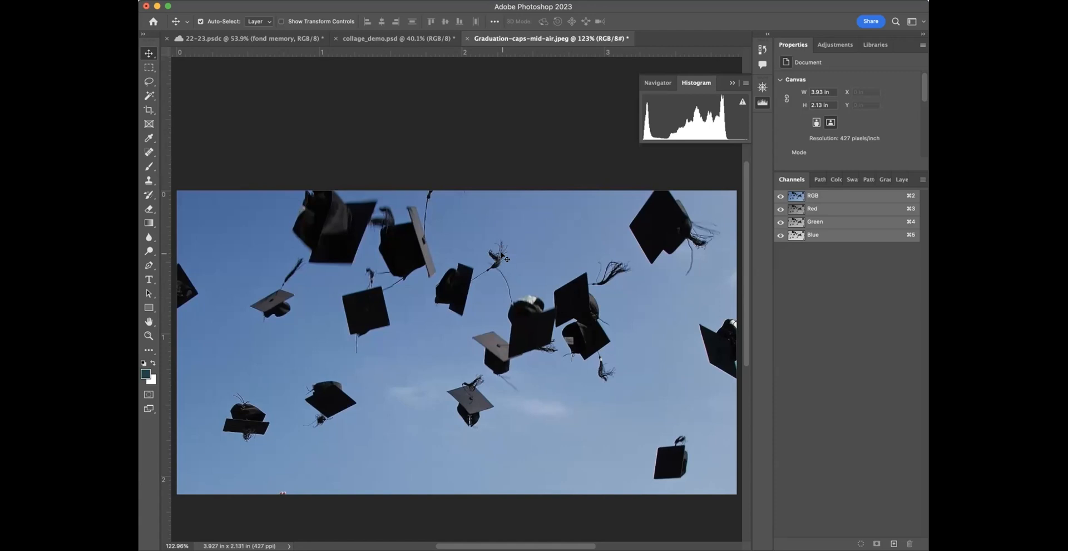
mouse_move(674, 232)
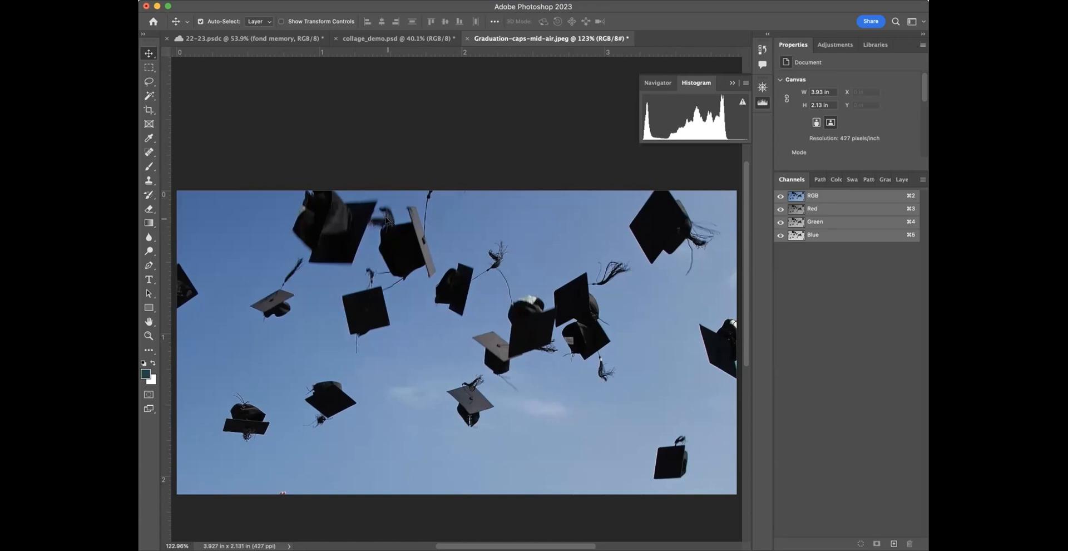
mouse_move(334, 217)
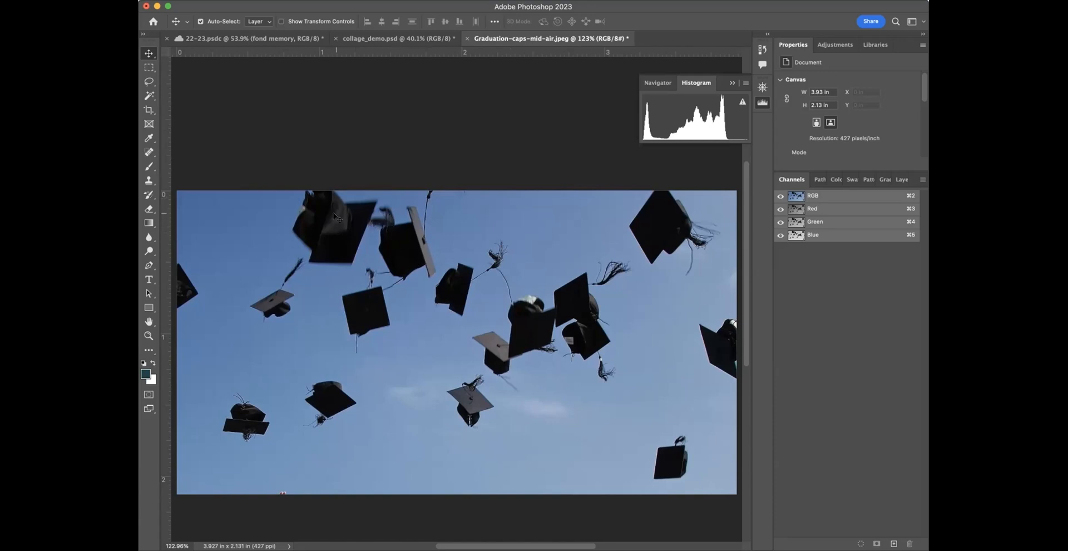
mouse_move(349, 247)
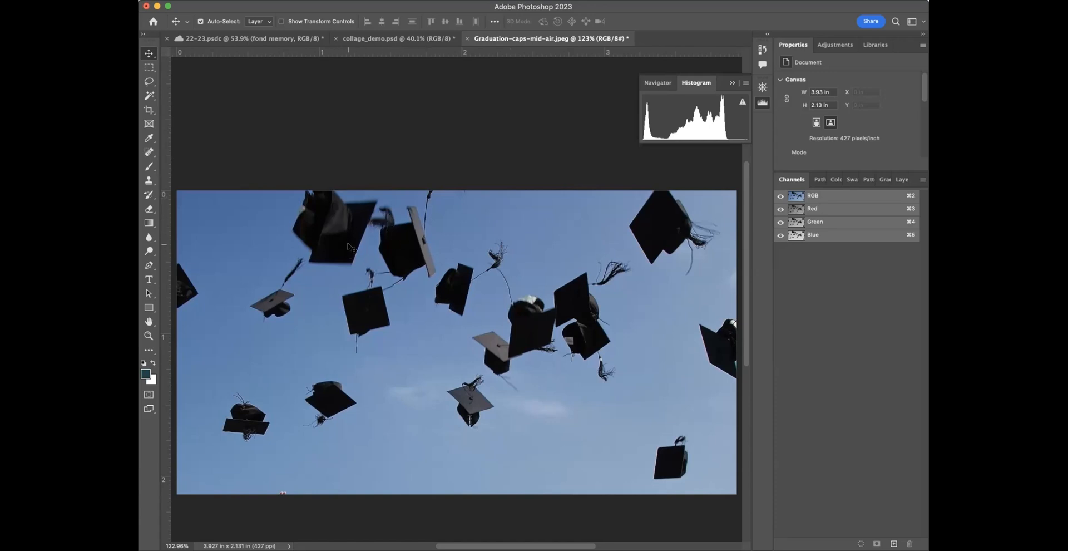
mouse_move(410, 247)
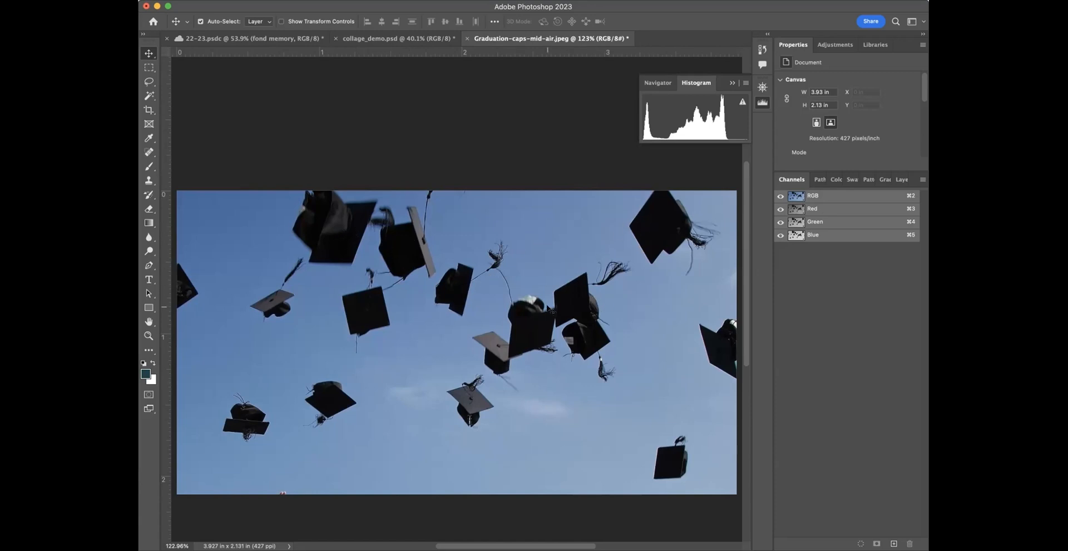
mouse_move(572, 295)
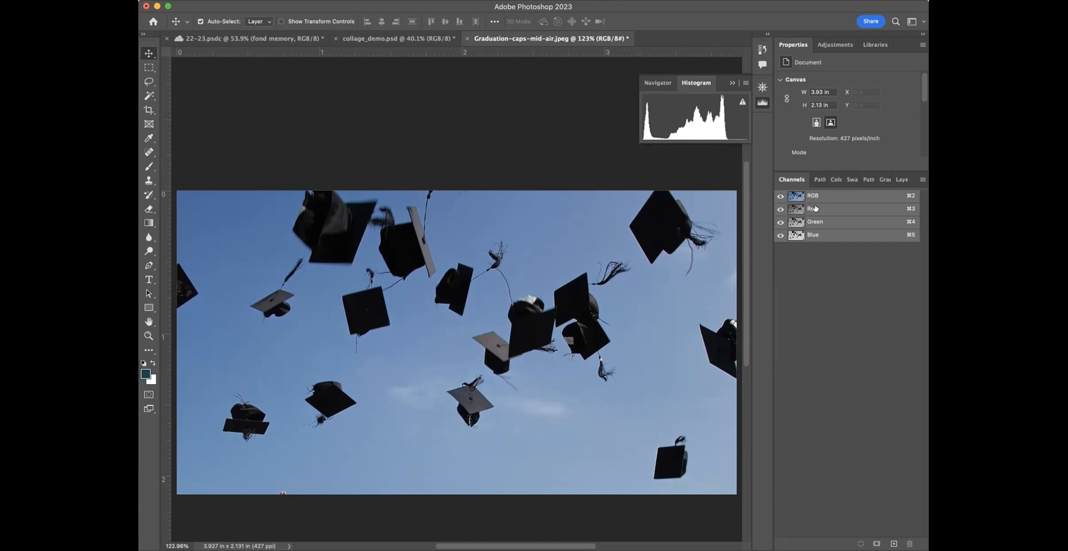
Compare the Red, Green and Blue channels in grayscale, ending on the Blue channel alone
left_click(812, 208)
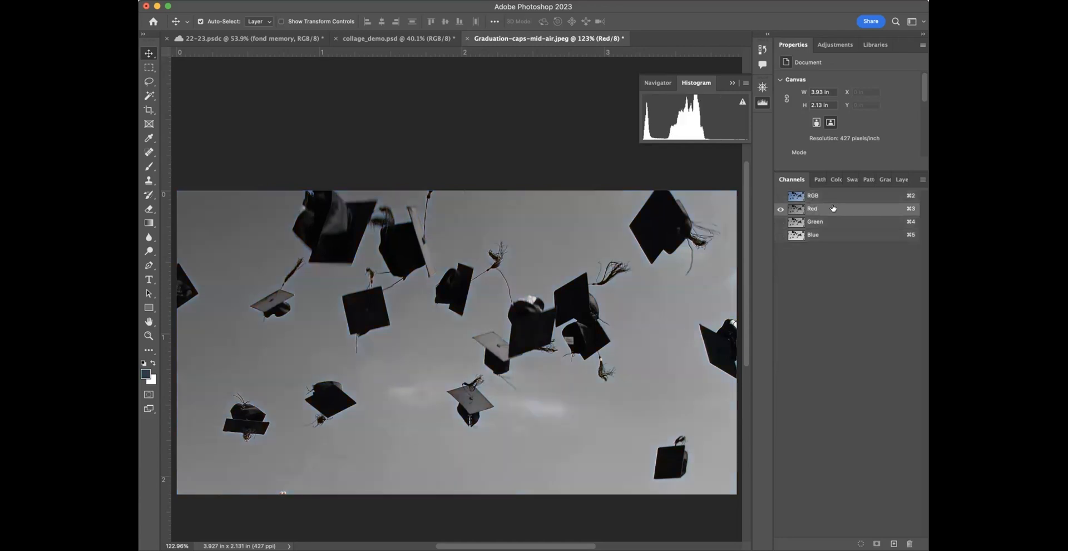
left_click(814, 221)
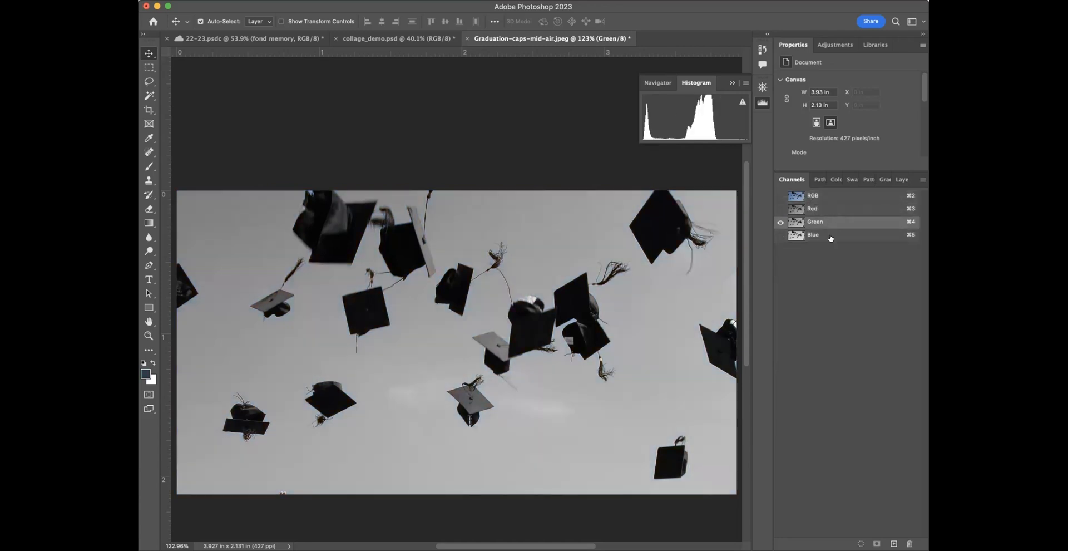
left_click(813, 234)
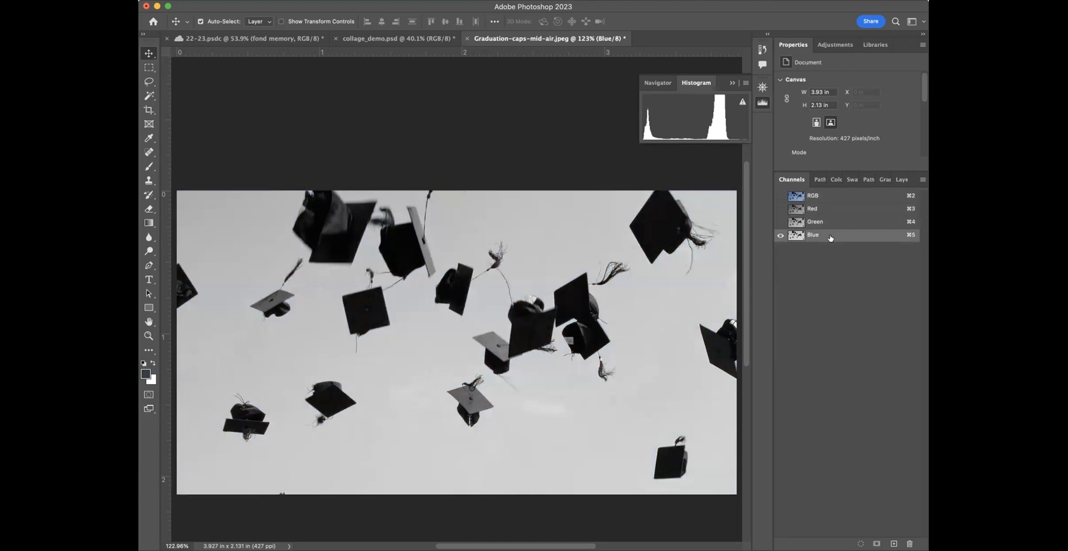
mouse_move(674, 286)
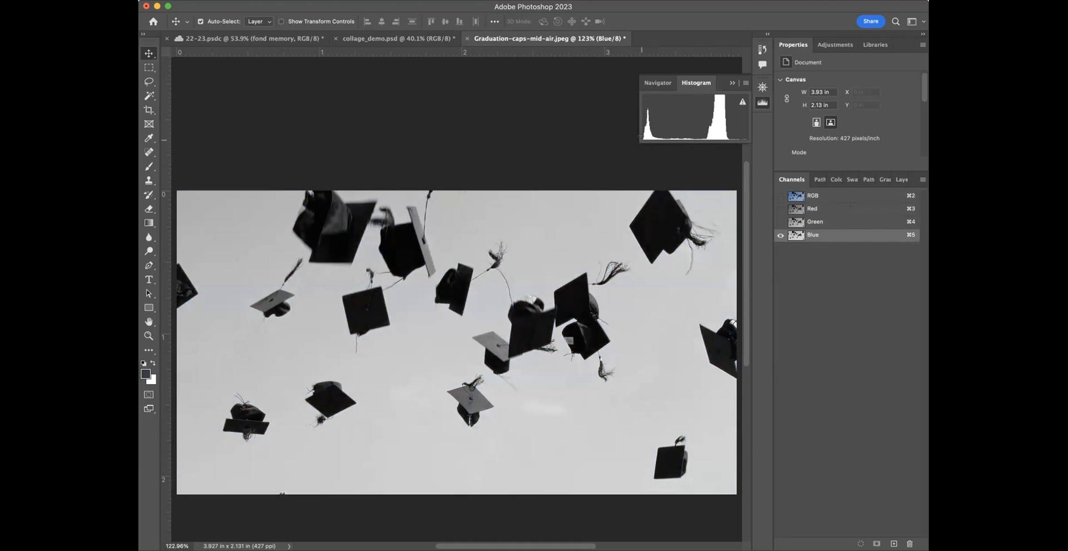
mouse_move(715, 125)
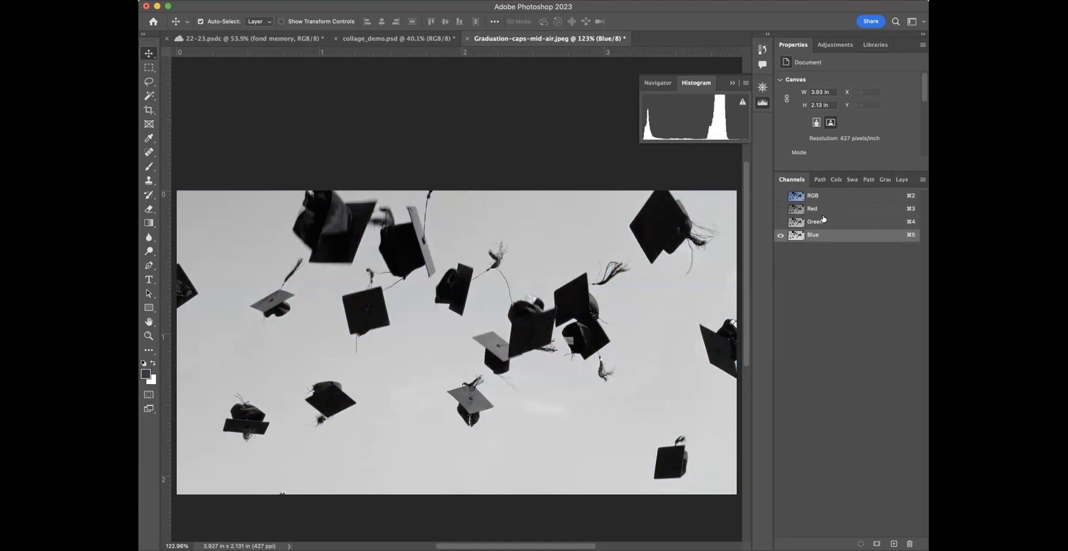
left_click(814, 221)
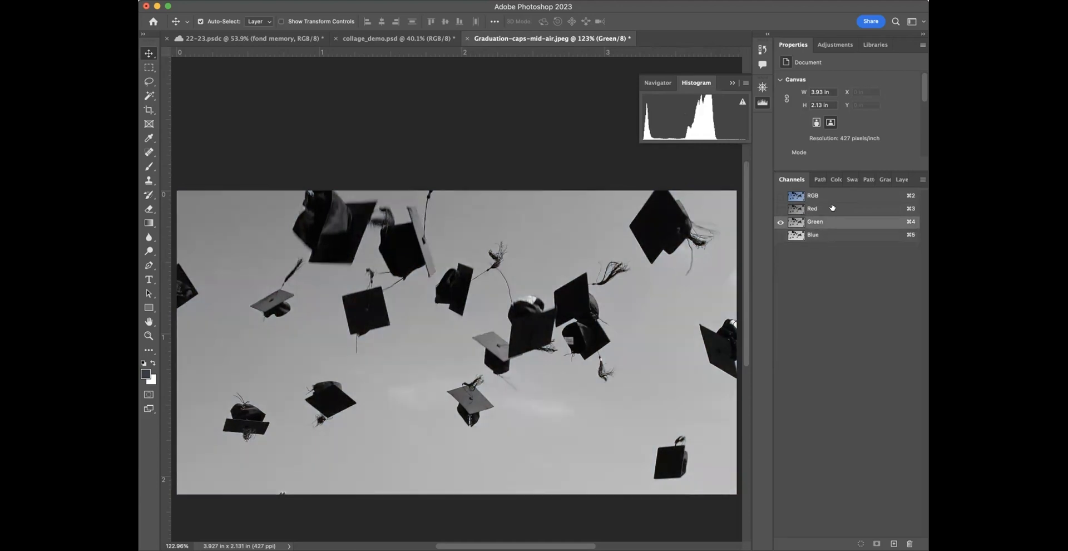
left_click(813, 208)
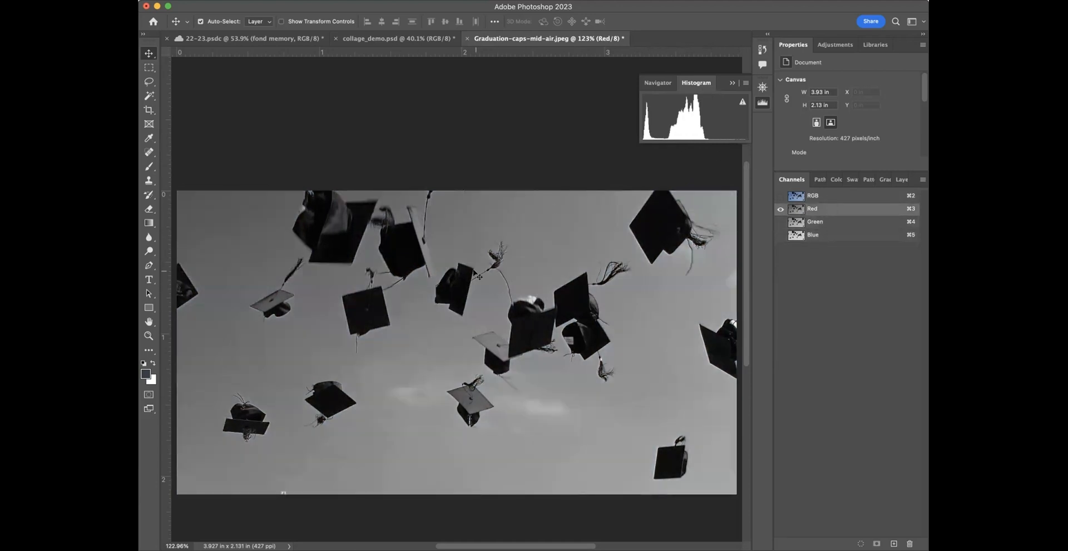
left_click(814, 222)
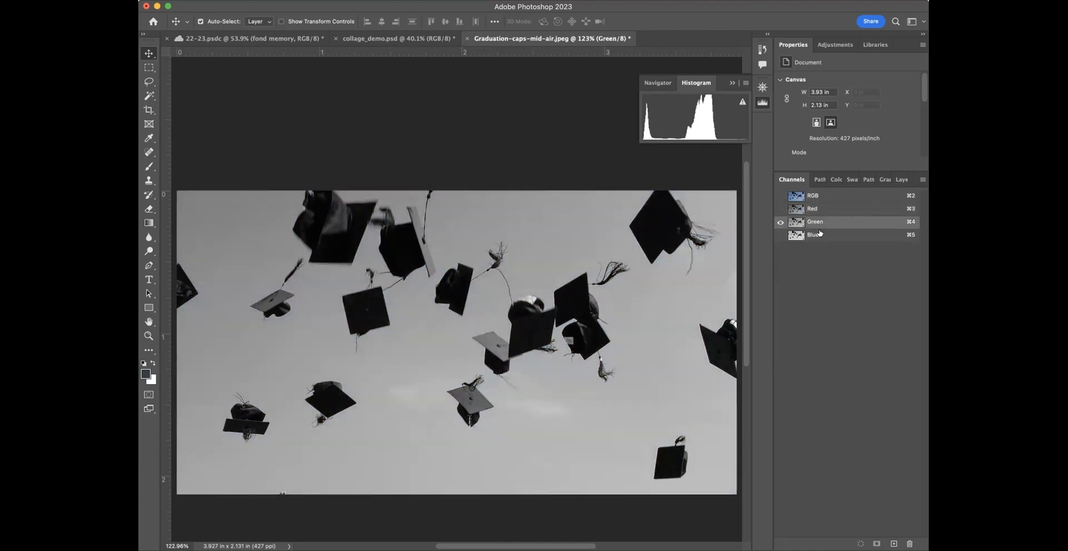
left_click(813, 235)
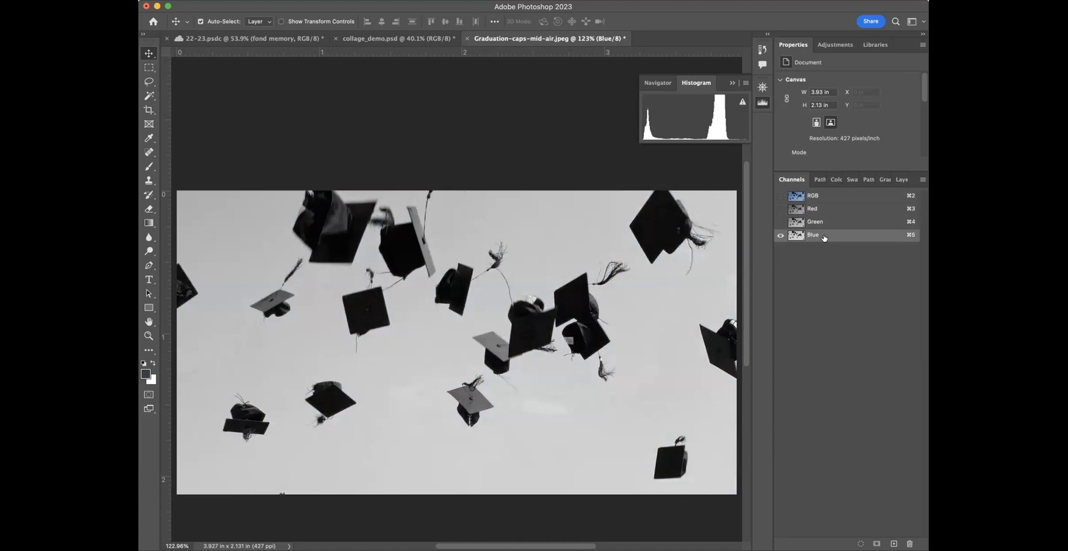
mouse_move(822, 235)
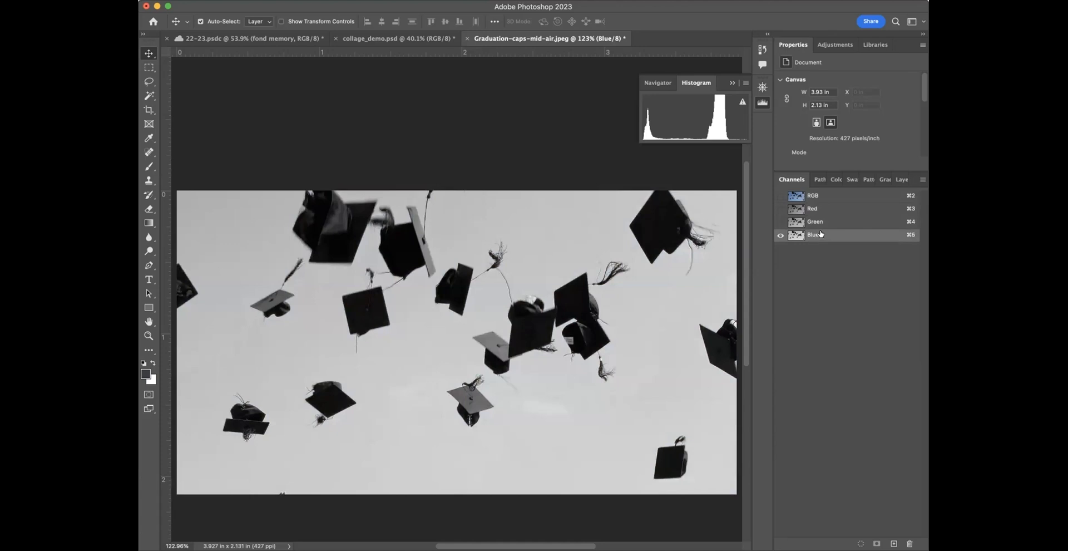
mouse_move(825, 235)
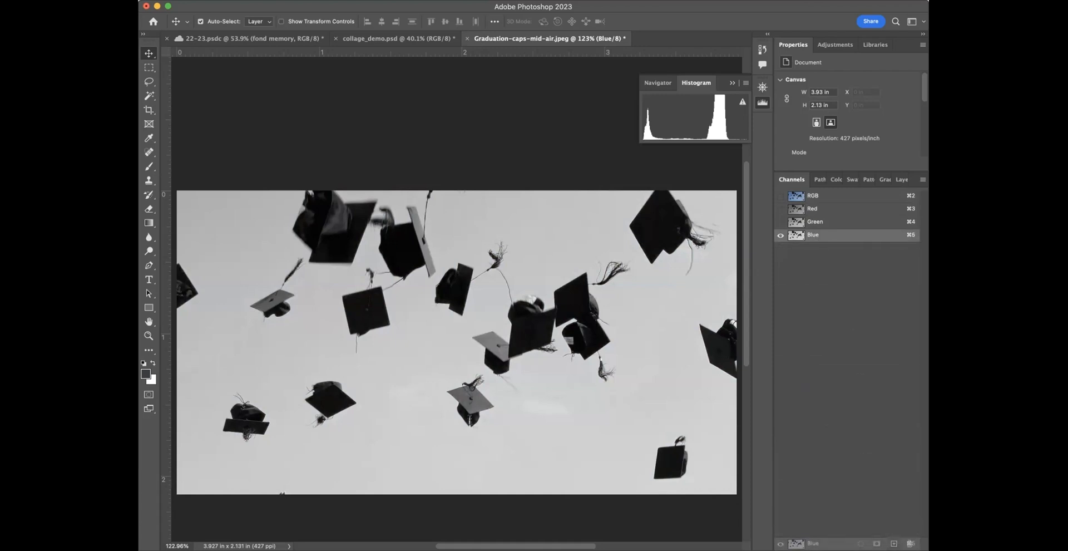
Duplicate the Blue channel into a new 'Blue copy' channel
left_click(892, 543)
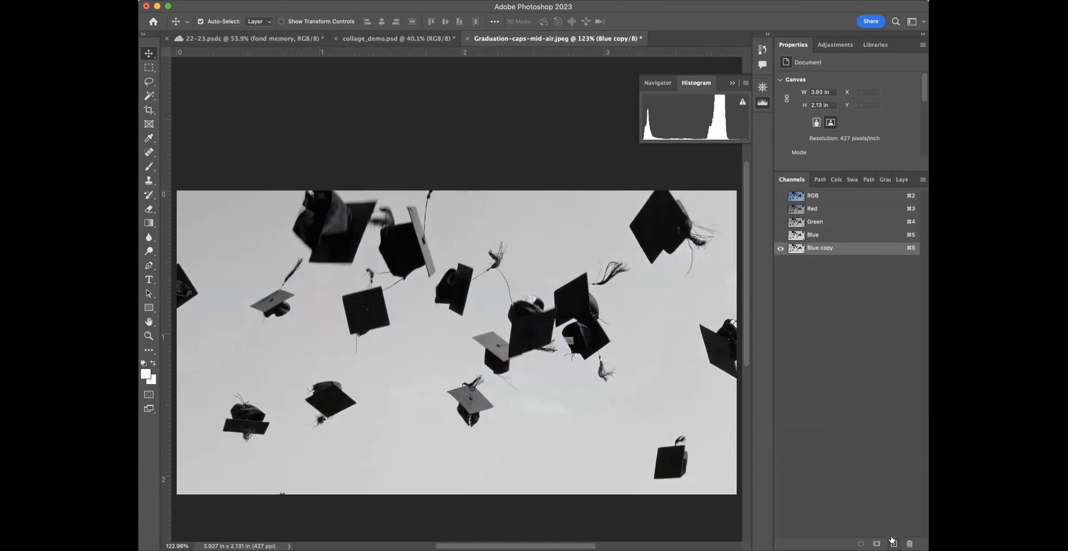
mouse_move(824, 253)
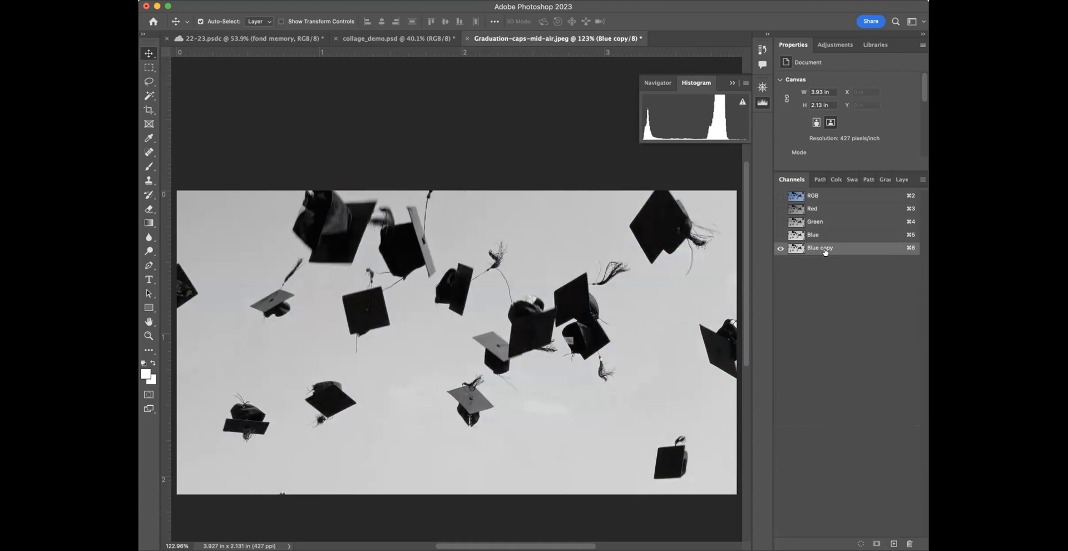
mouse_move(828, 250)
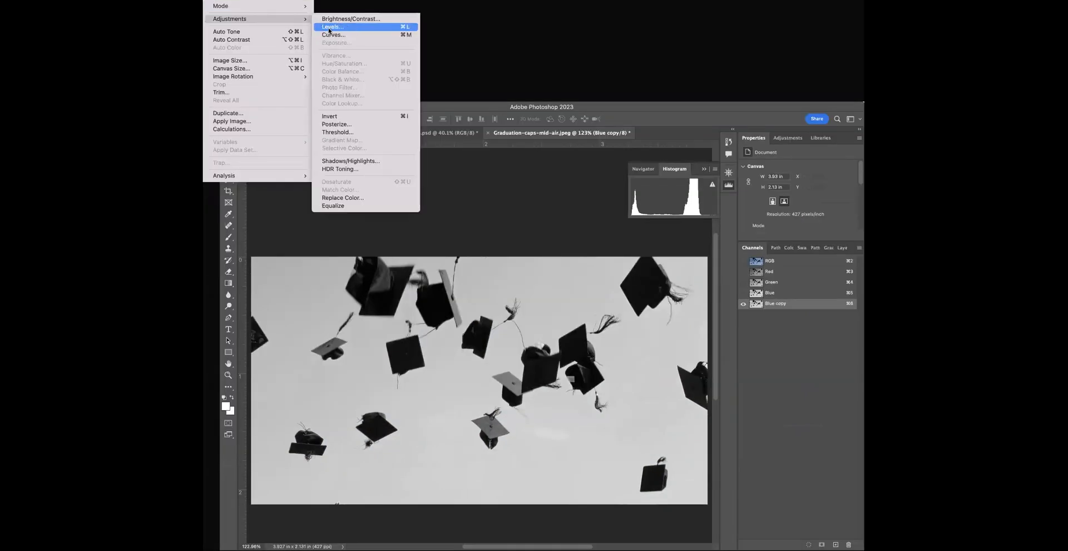
mouse_move(332, 28)
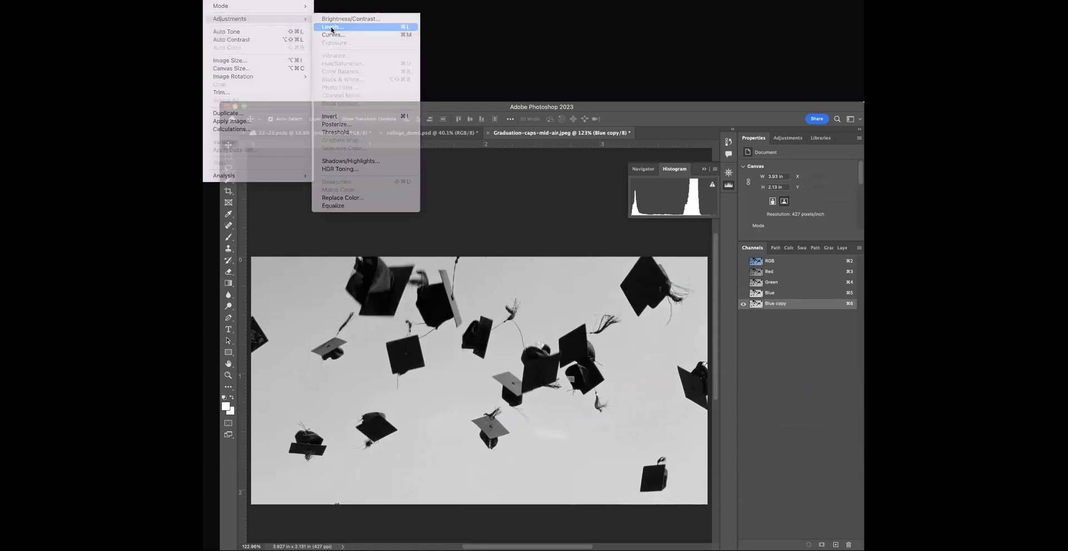
Start Levels on Blue copy and push the black point to 87 so the caps turn solid black
left_click(331, 27)
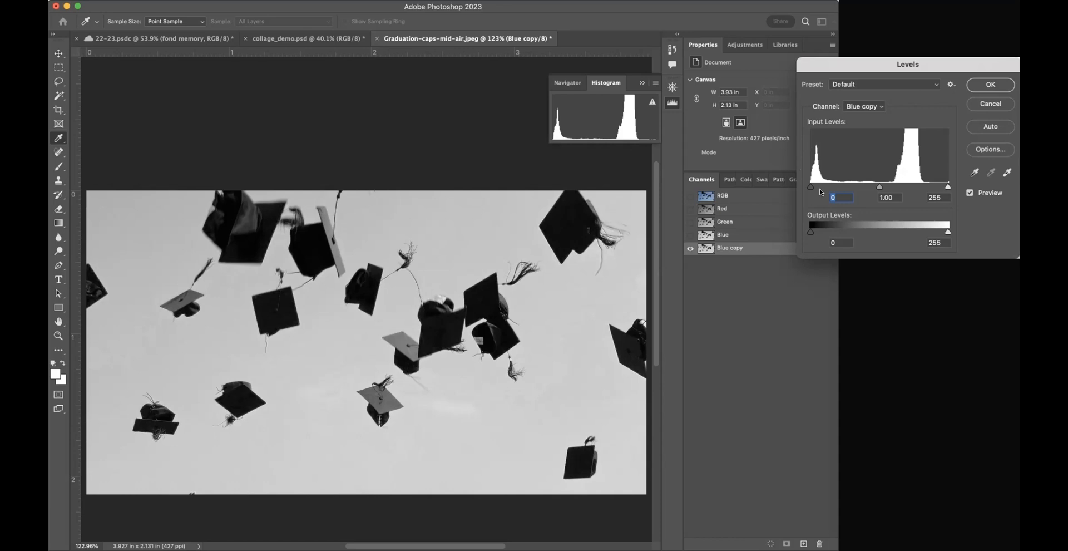
mouse_move(811, 190)
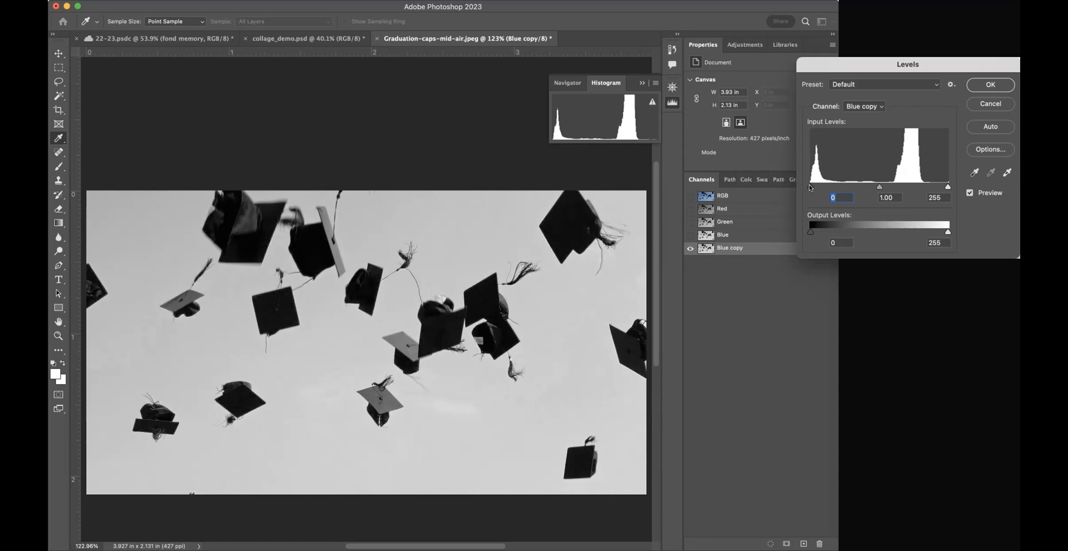
mouse_move(881, 190)
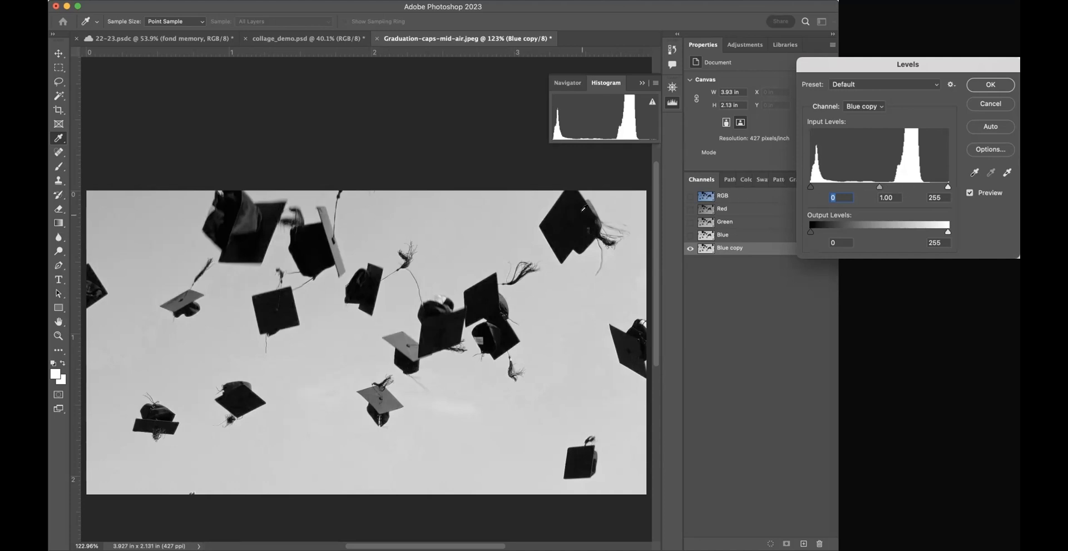
mouse_move(368, 295)
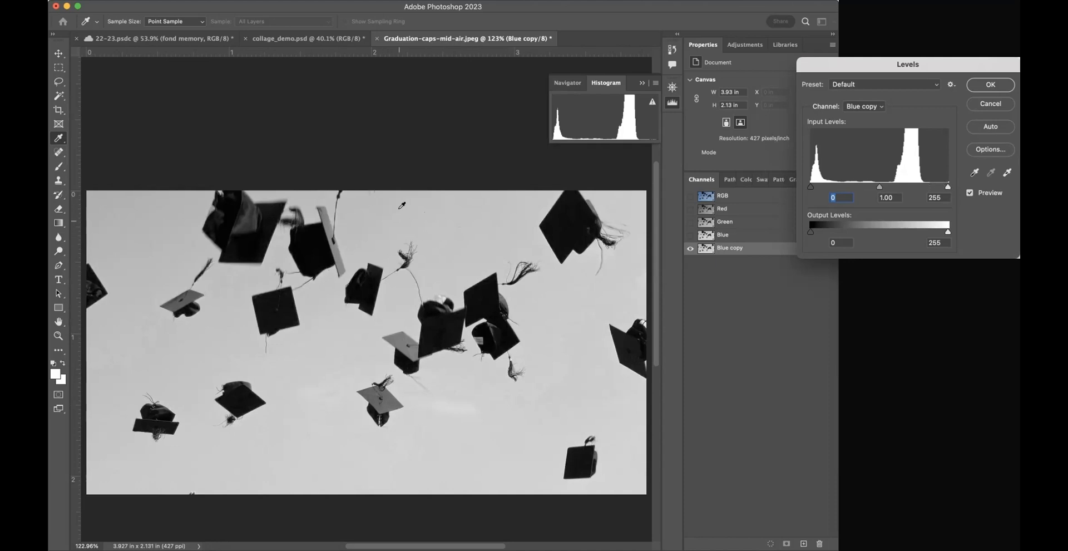
mouse_move(155, 206)
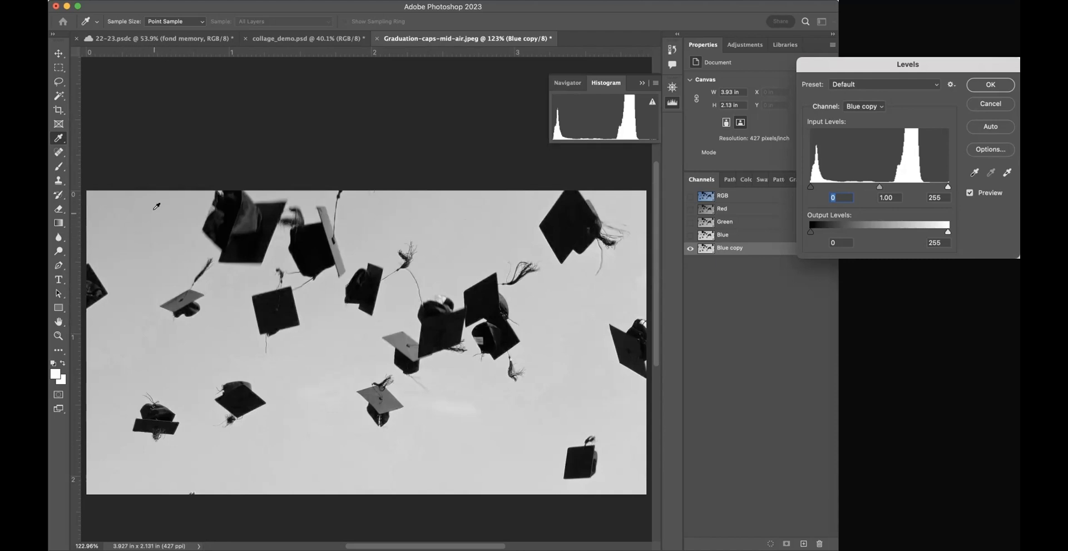
mouse_move(809, 189)
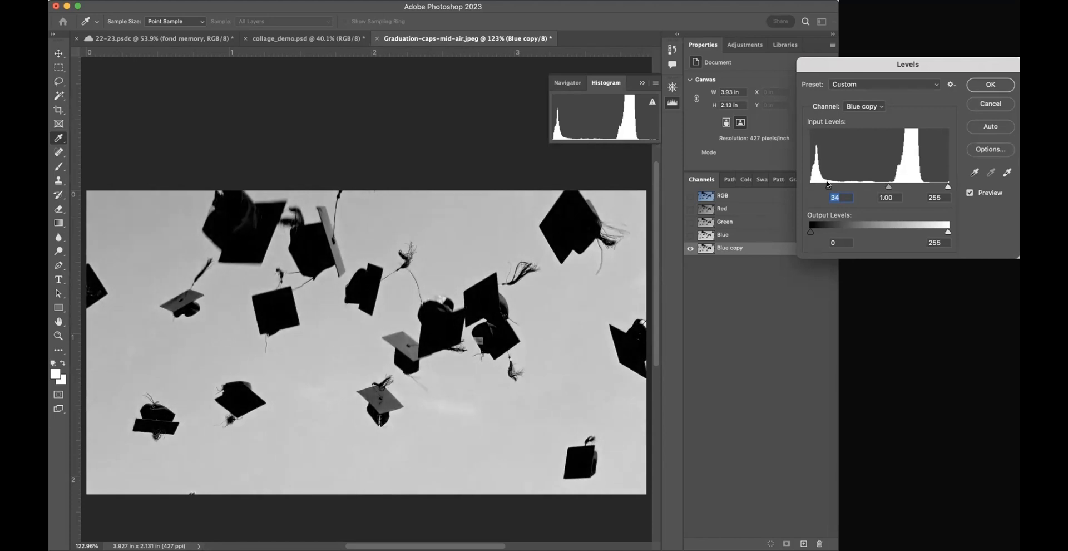
left_click_drag(828, 186, 841, 186)
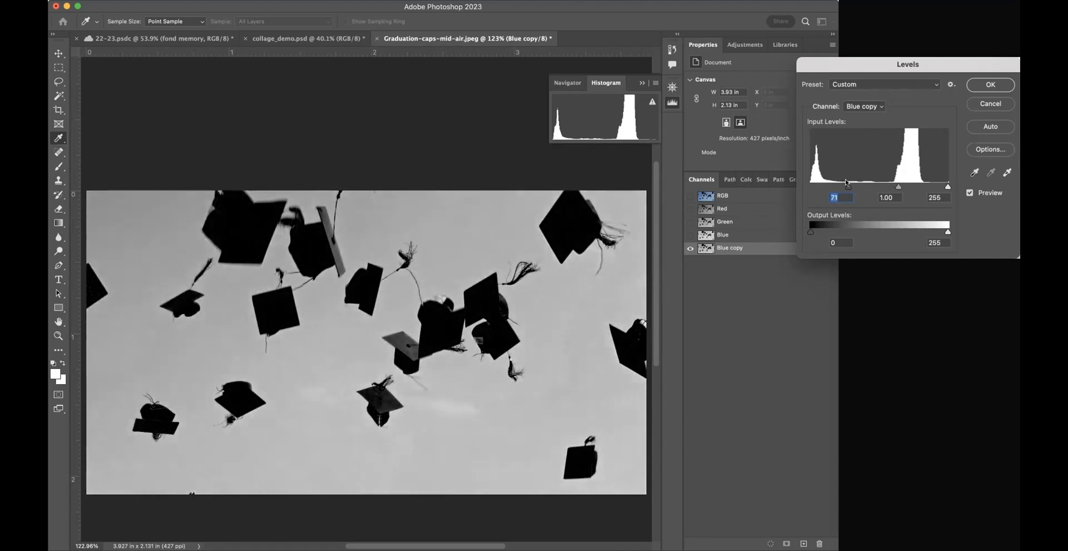
left_click_drag(841, 185, 904, 186)
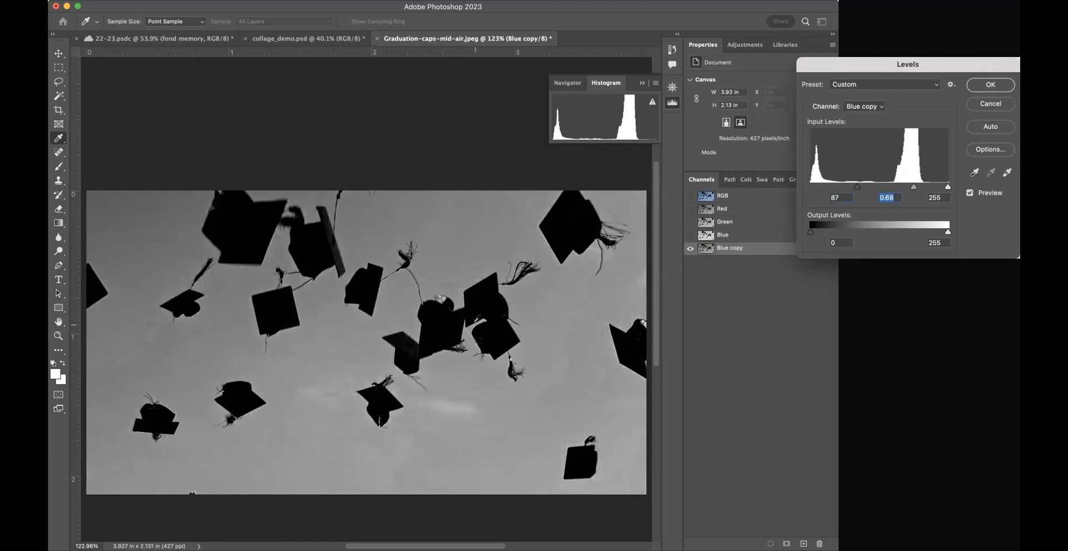
mouse_move(421, 202)
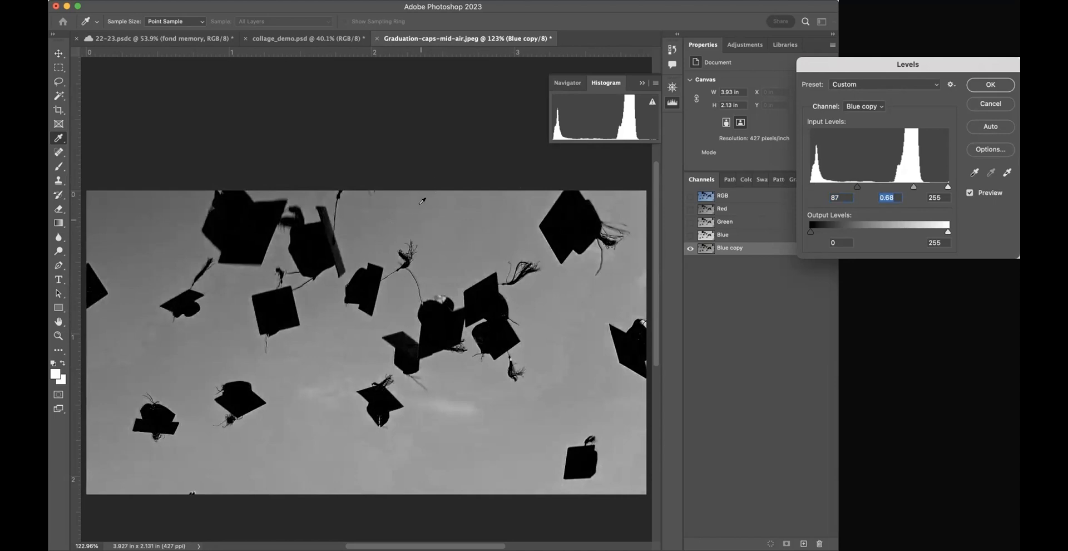
mouse_move(900, 190)
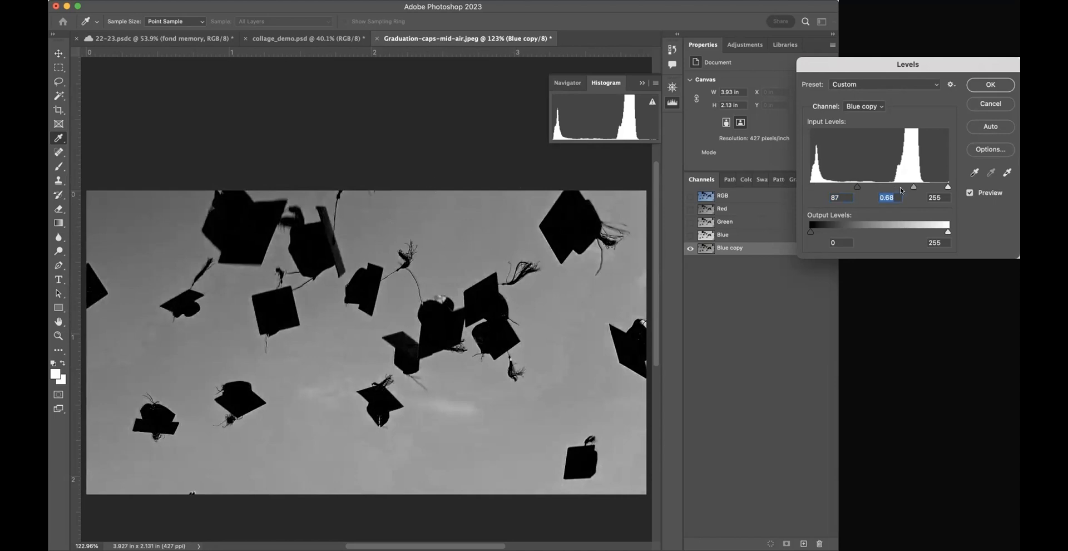
left_click_drag(912, 186, 889, 186)
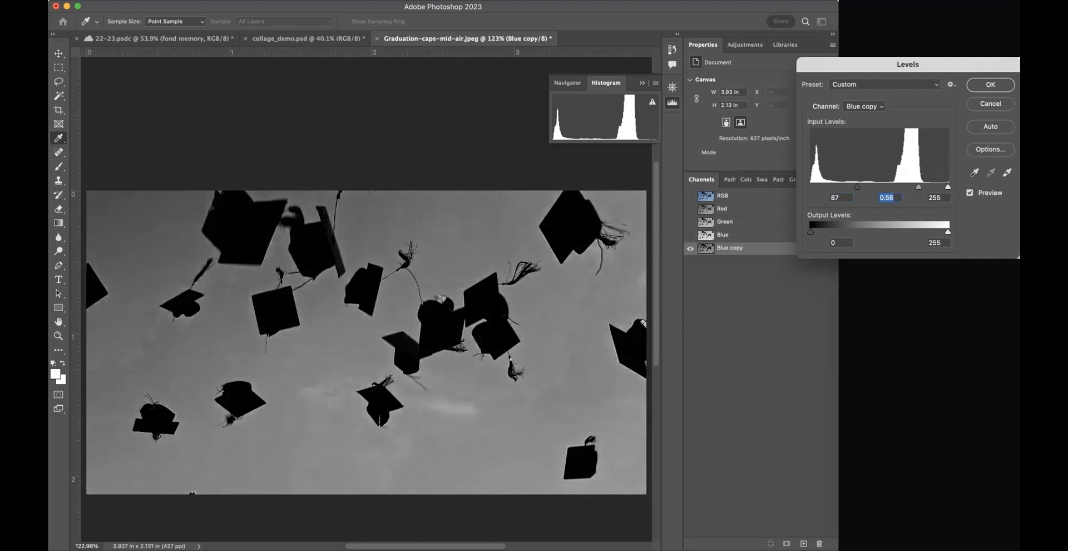
Lower the white point to 155 and midtones to 0.01 so the sky goes pure white
left_click_drag(947, 182, 938, 183)
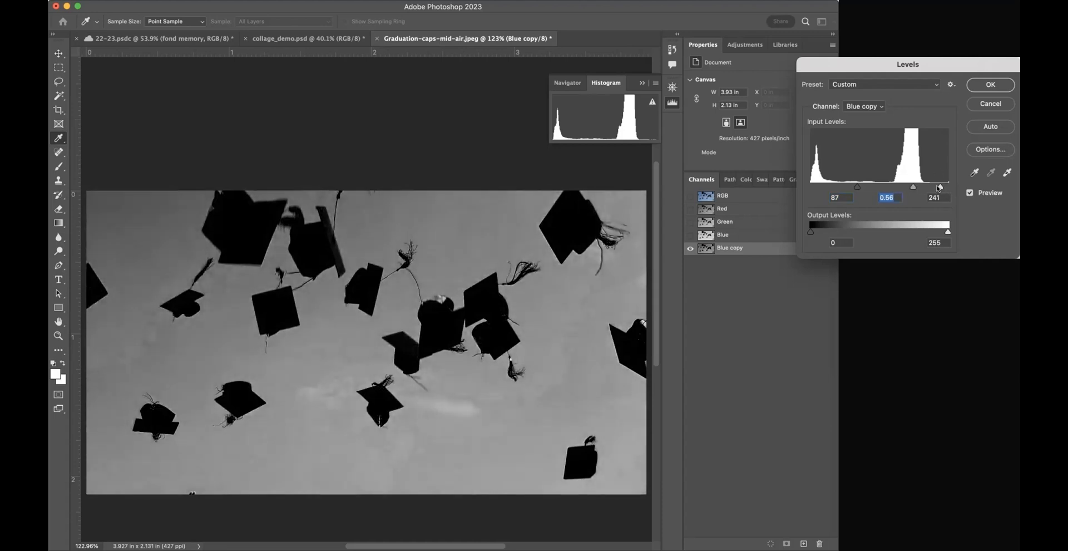
left_click_drag(935, 187, 912, 186)
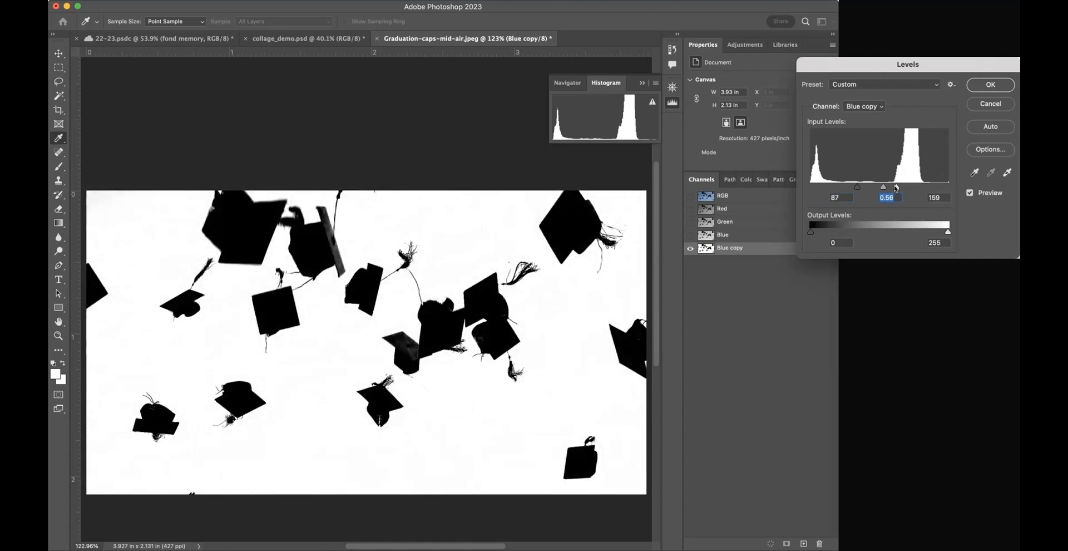
left_click_drag(948, 186, 943, 186)
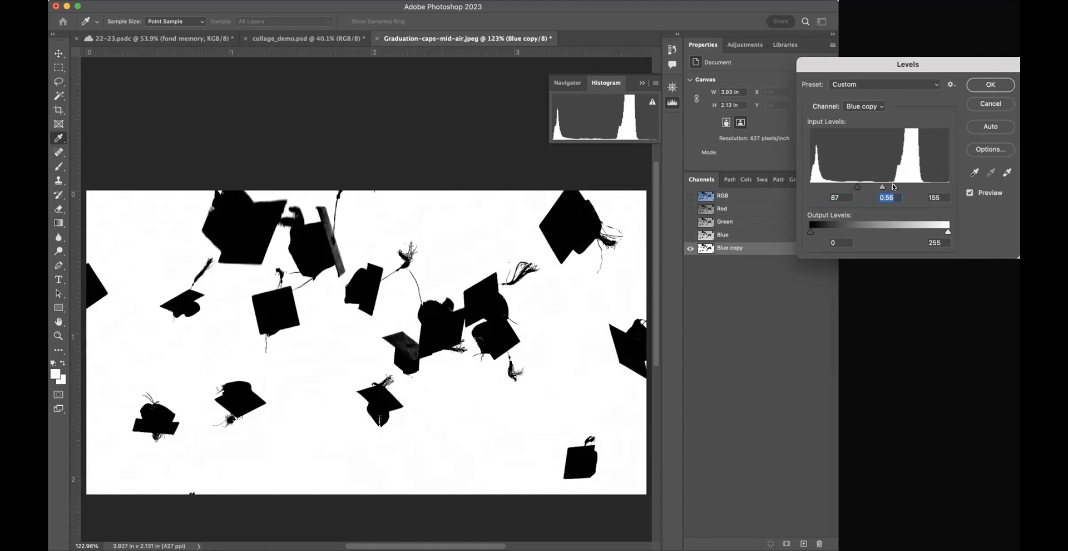
left_click(933, 197)
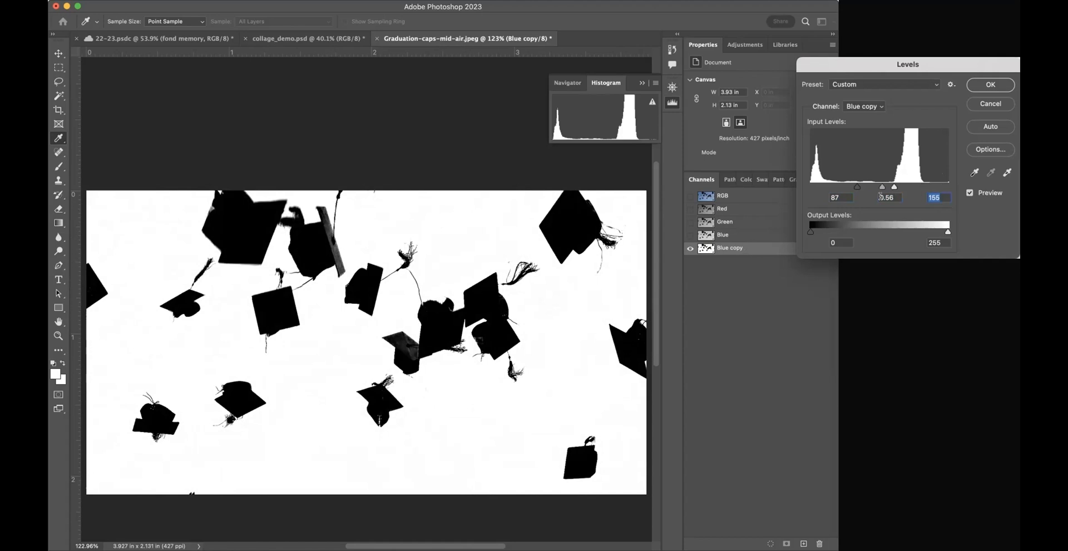
left_click_drag(893, 186, 885, 186)
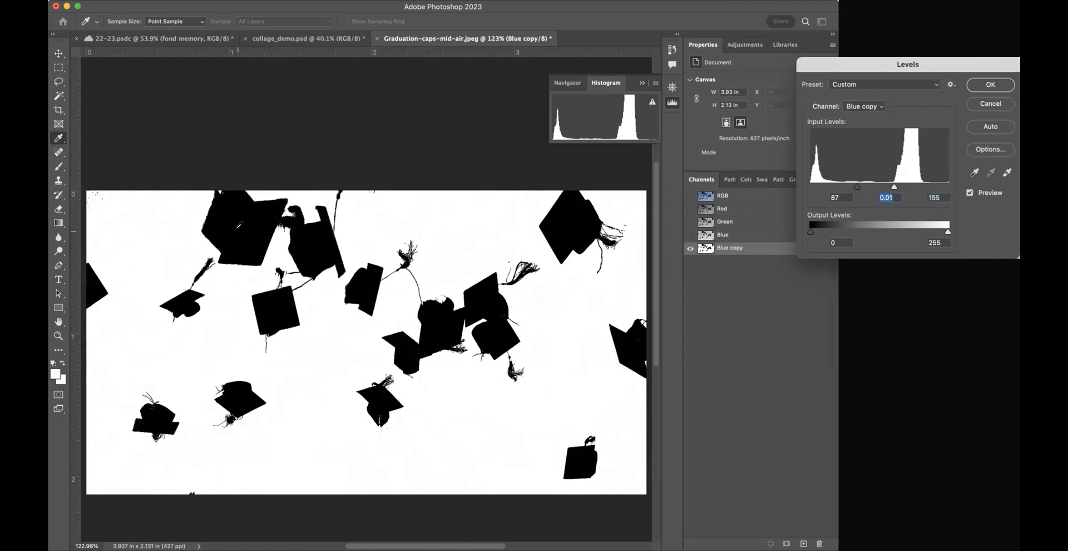
mouse_move(752, 234)
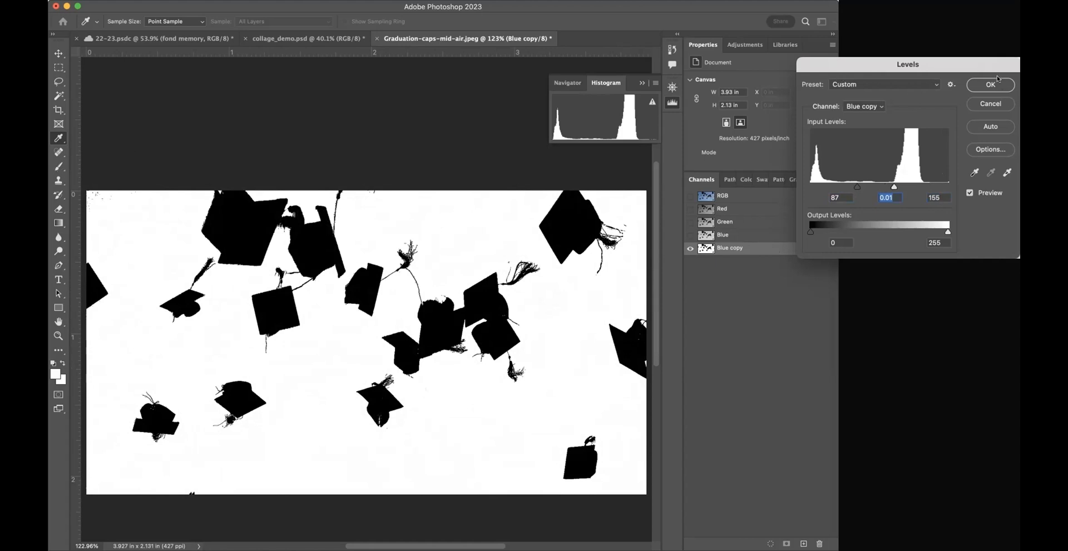
Commit Levels and ready a hard round brush with black foreground to fill the cap holes
left_click(990, 84)
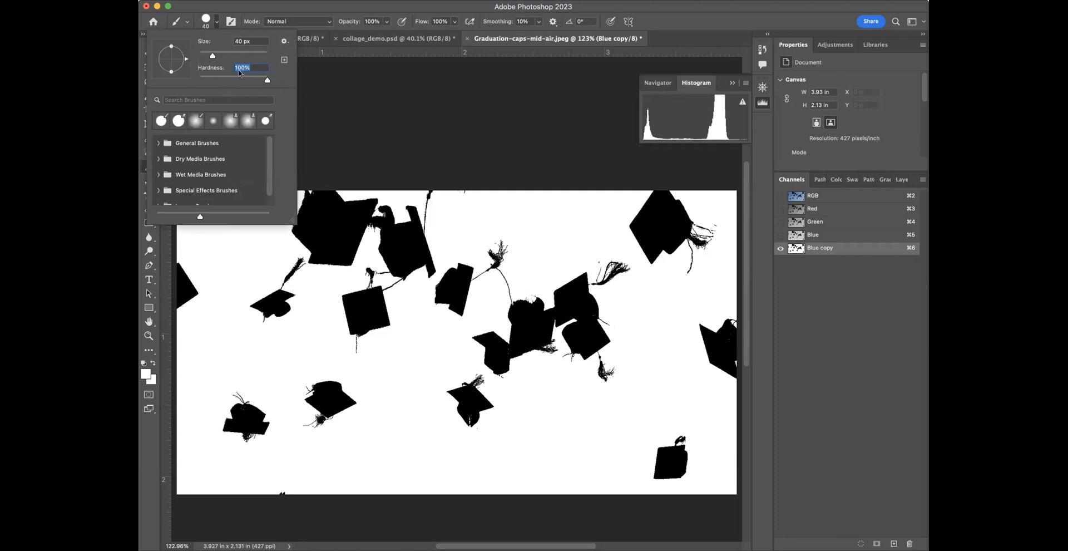
left_click(148, 152)
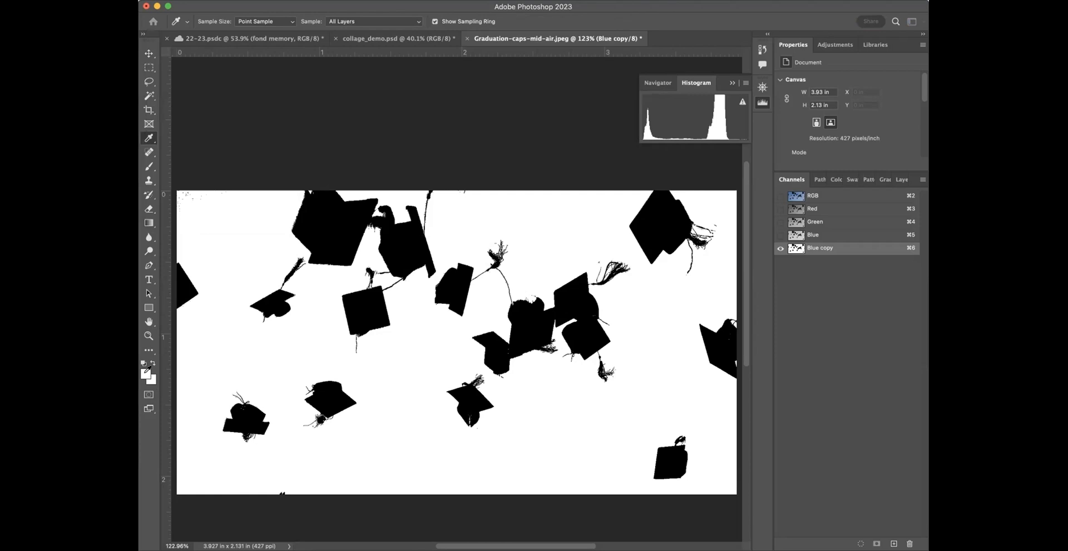
left_click(144, 364)
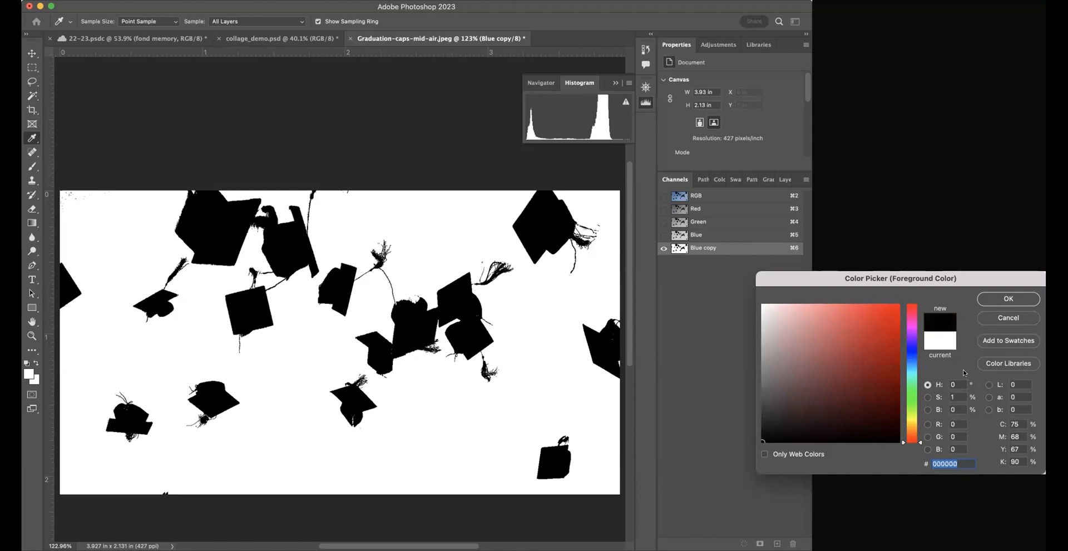
left_click(1009, 298)
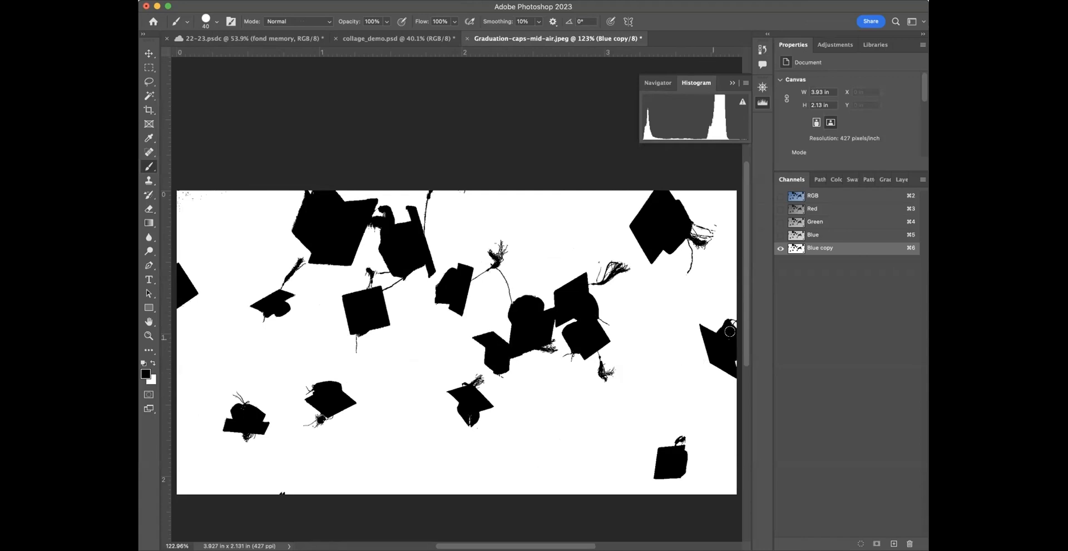
mouse_move(294, 388)
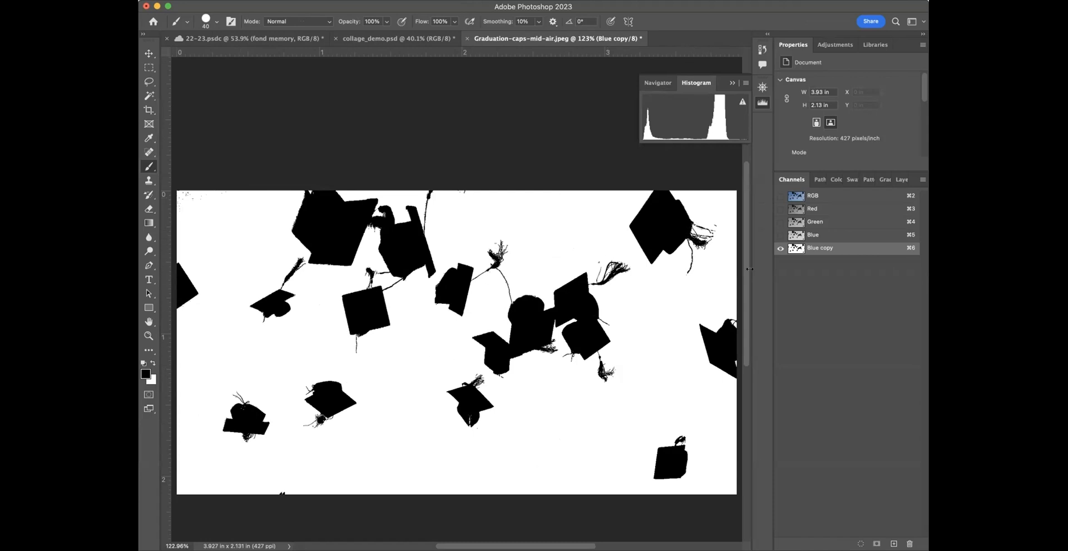
mouse_move(823, 192)
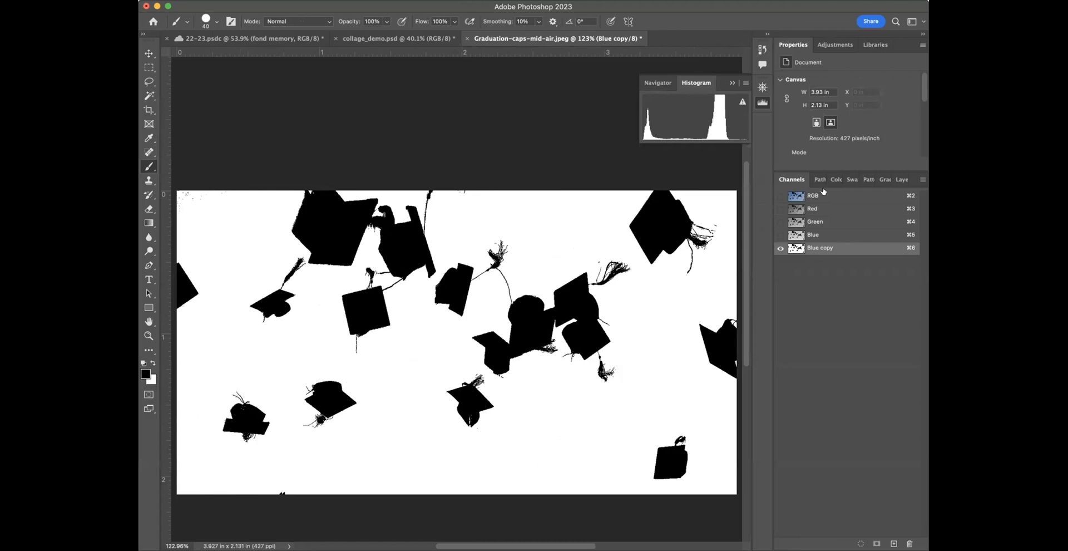
Load Blue copy as a selection on the RGB view and invert it so only the caps are selected
left_click(813, 196)
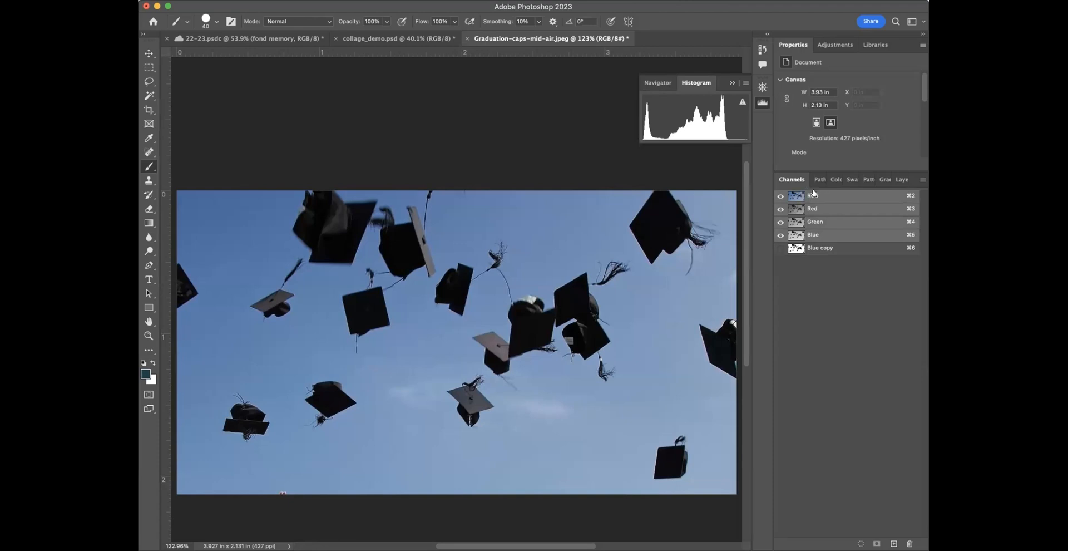
left_click(813, 195)
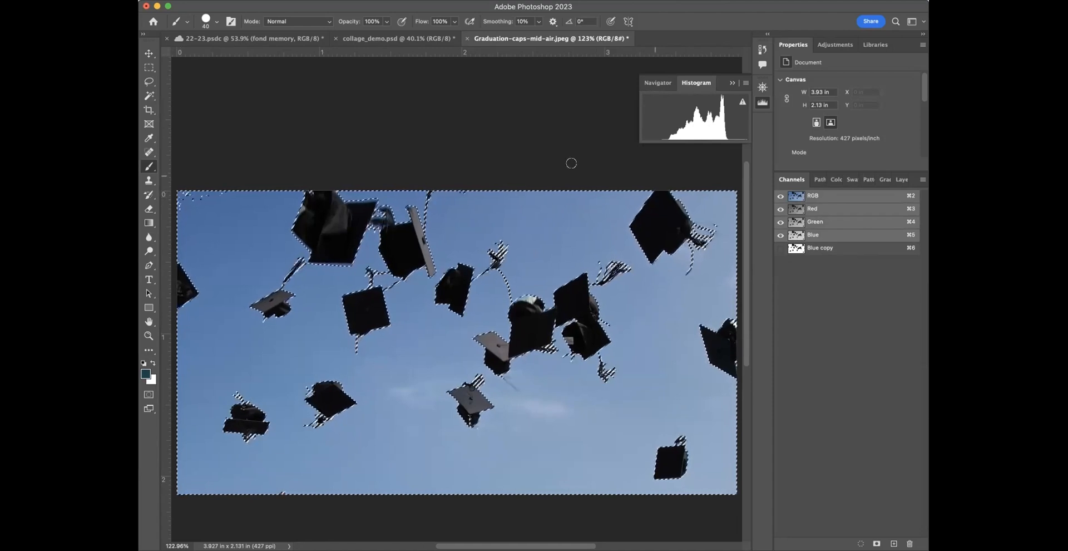
left_click(286, 21)
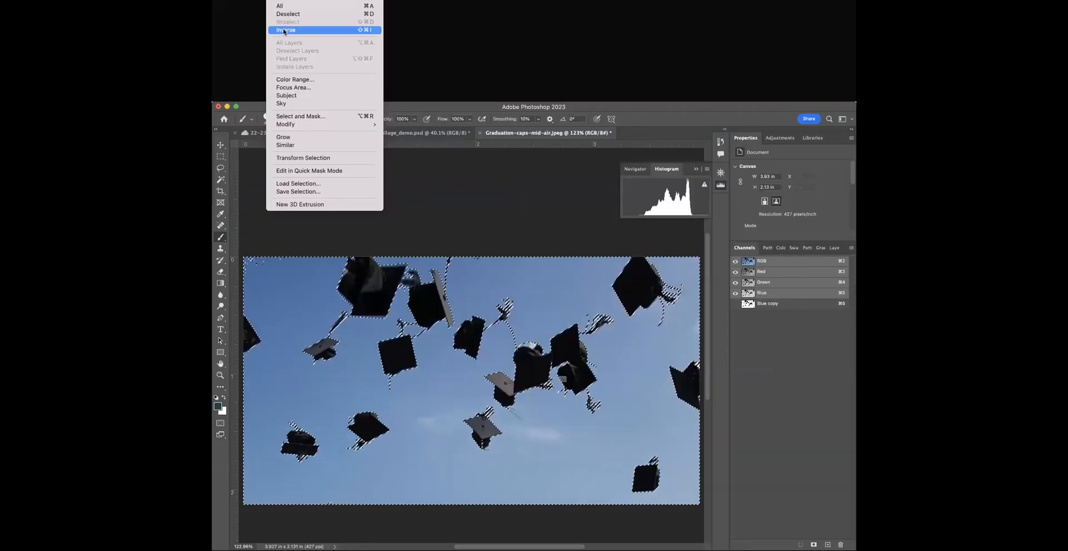
left_click(285, 29)
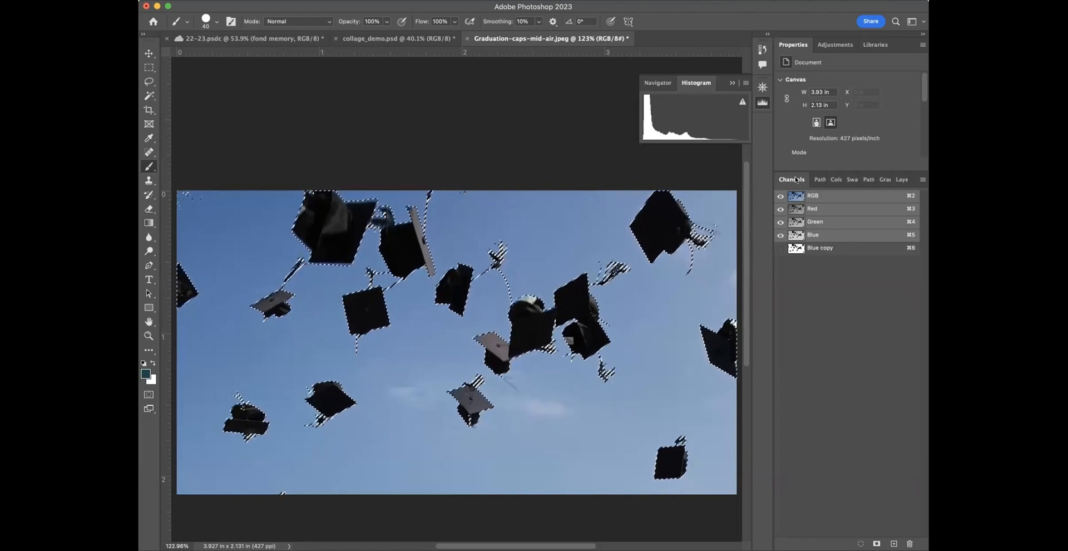
Drag the selected caps with the Move tool onto the collage_demo.psd palm-forest document
left_click(892, 180)
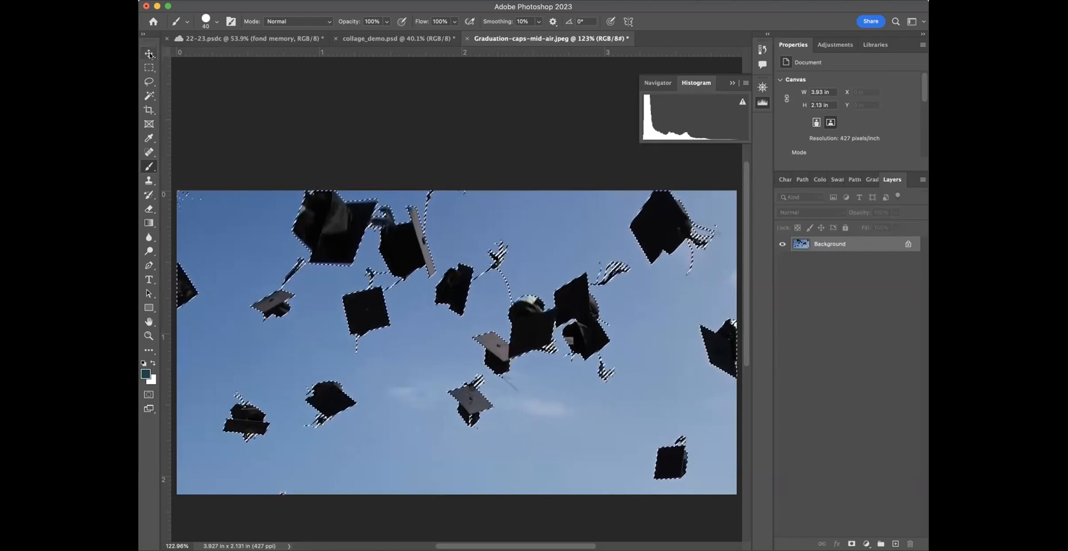
left_click(148, 54)
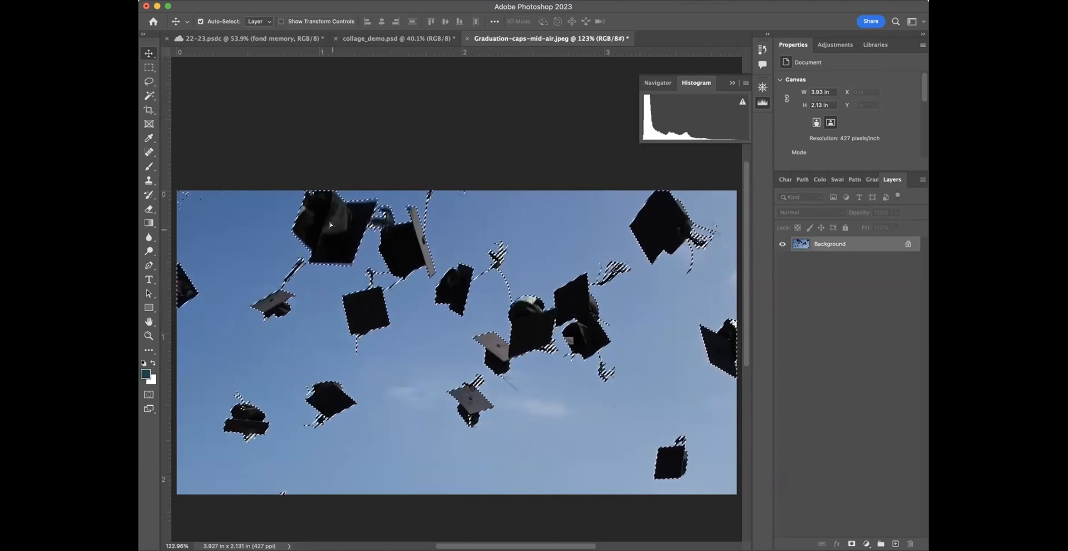
left_click_drag(330, 225, 331, 310)
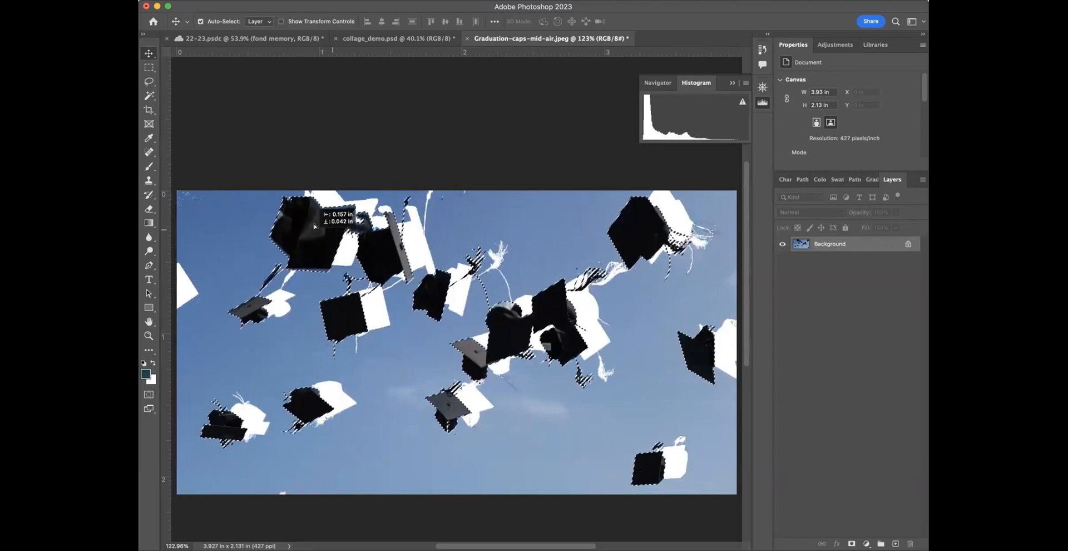
left_click(365, 38)
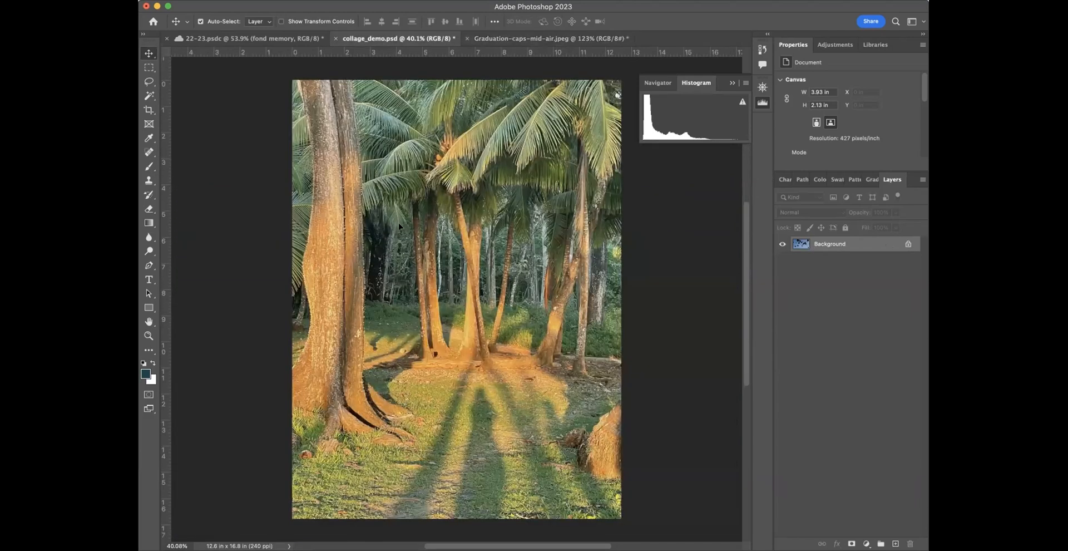
mouse_move(436, 274)
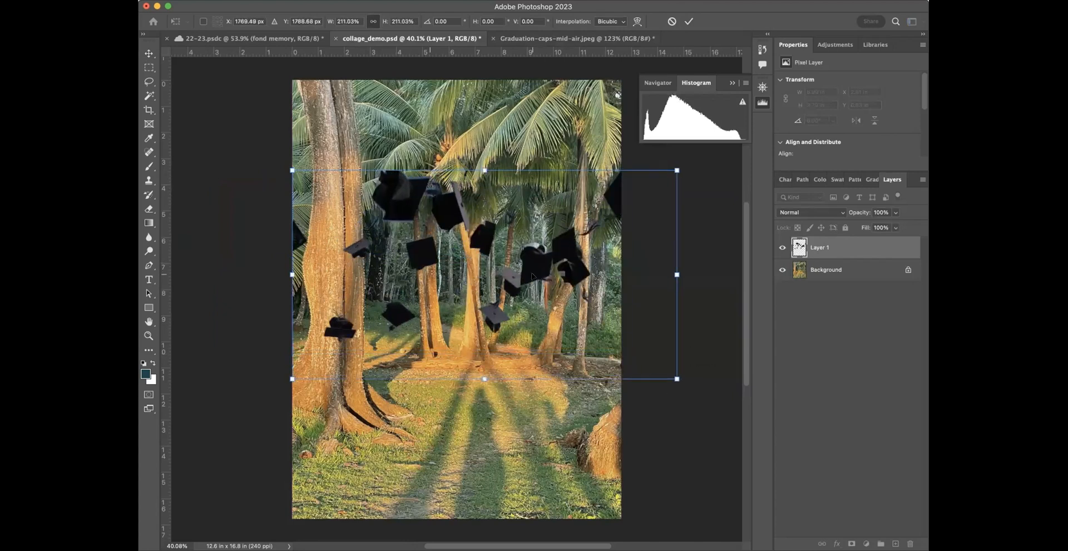
Nudge the 211%-scaled caps layer slightly left over the palm forest
left_click_drag(484, 276, 474, 276)
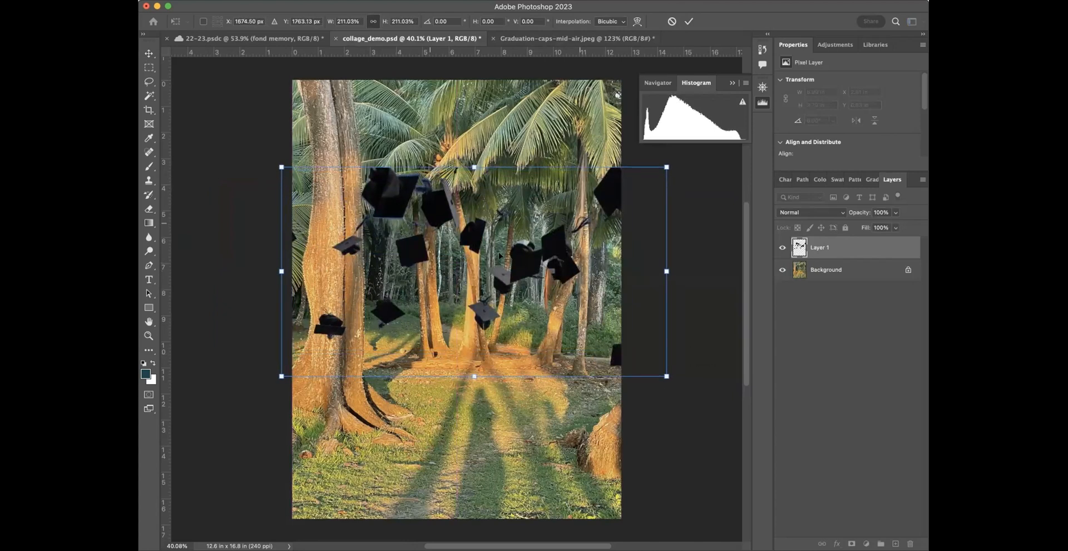